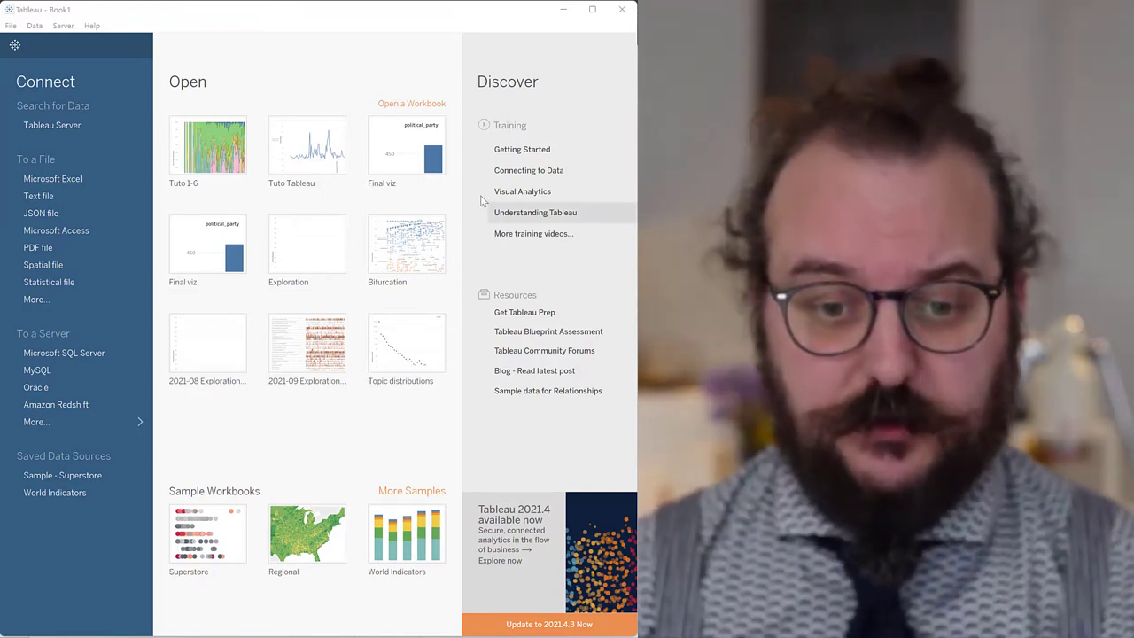
Connect to the text file wikipedia-edits-tuto-1.2.csv from the Downloads folder.
left_click(39, 195)
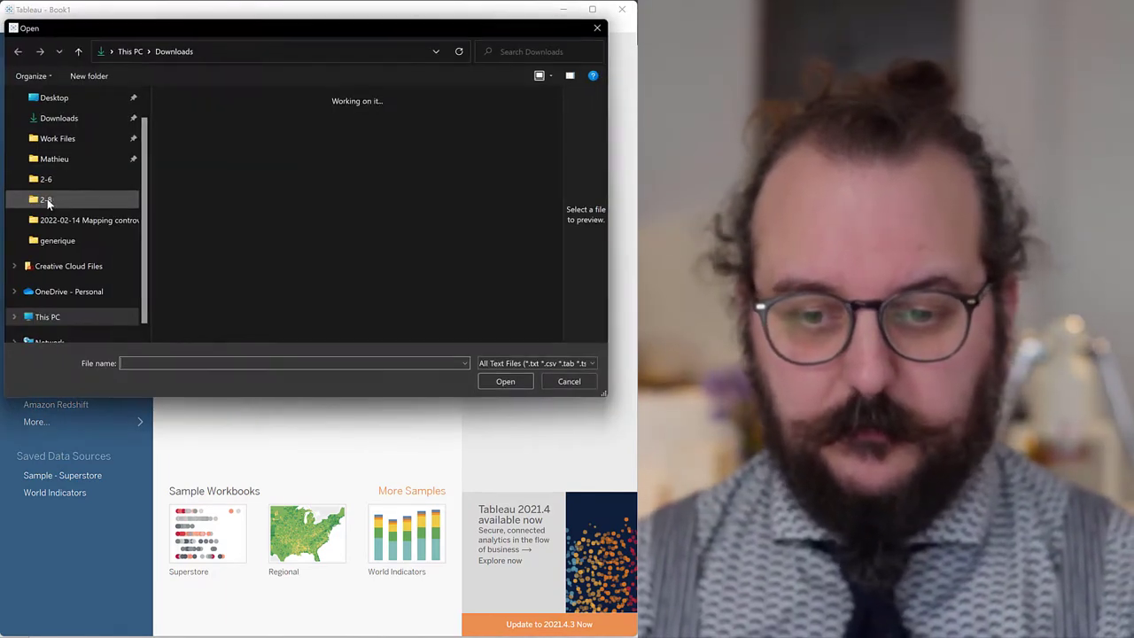
left_click(195, 142)
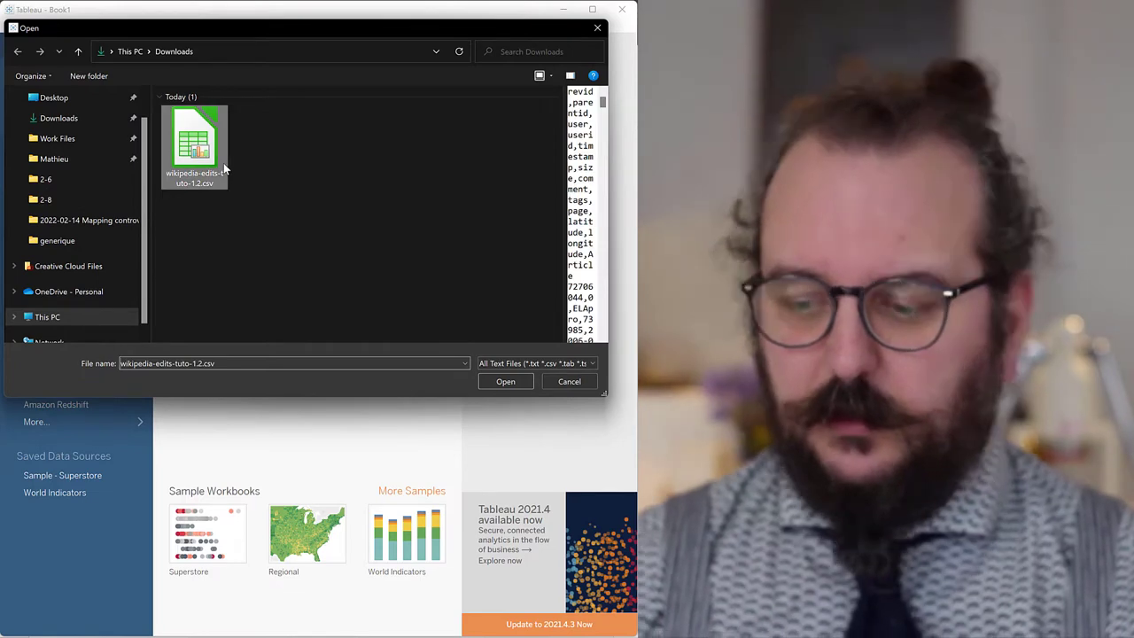
left_click(505, 380)
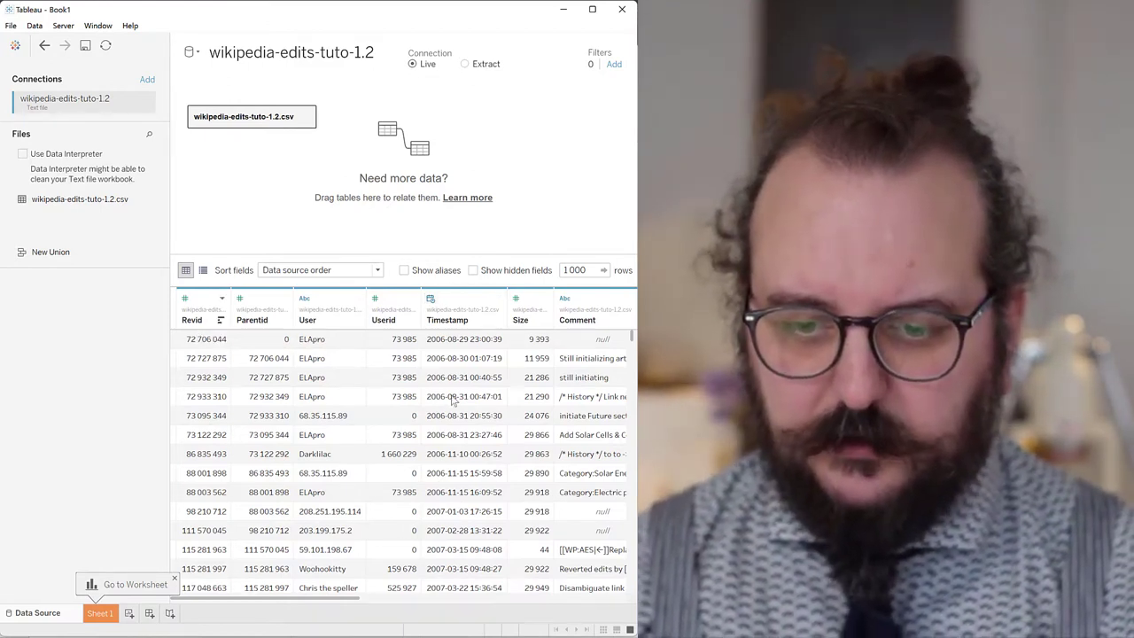
mouse_move(464, 396)
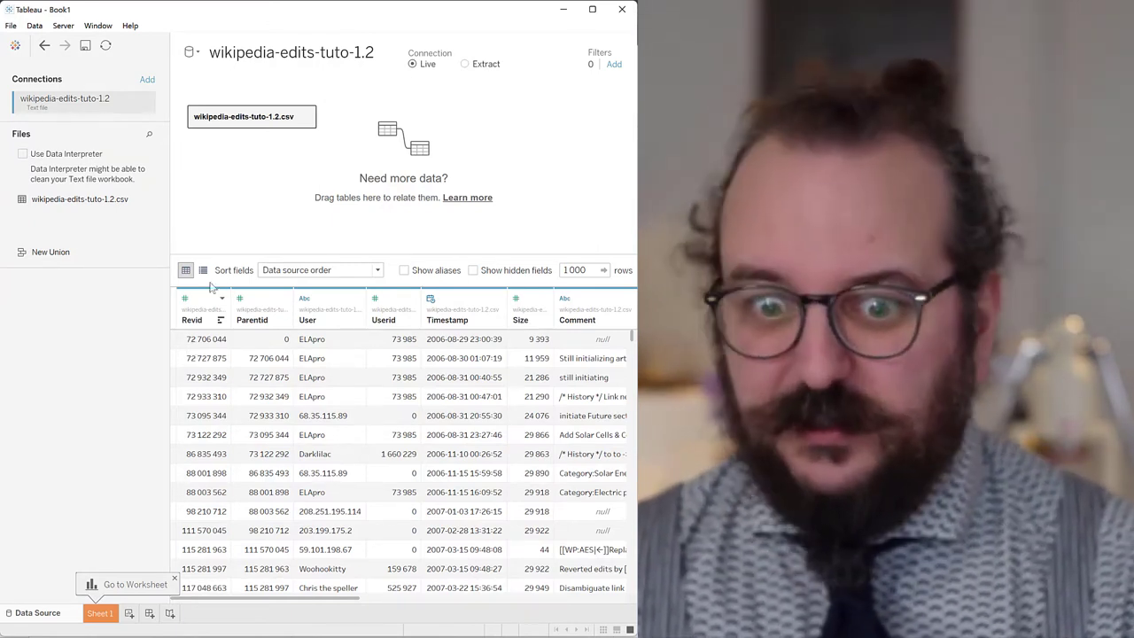
Change Revid, Parentid and Userid to String so they show as plain text IDs.
left_click(184, 298)
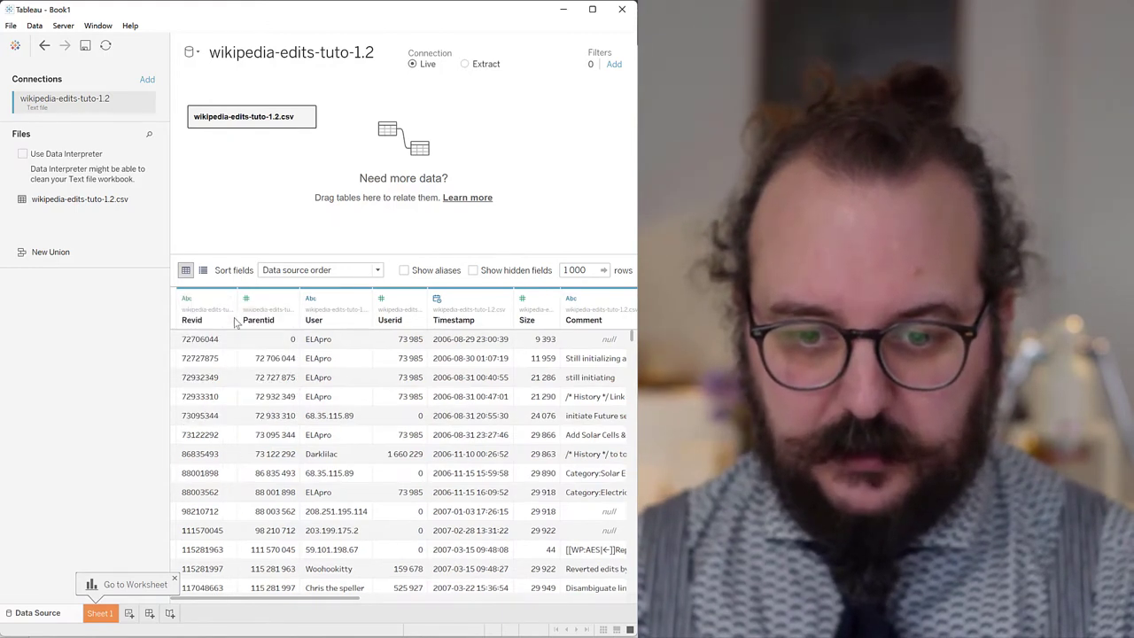
left_click(246, 298)
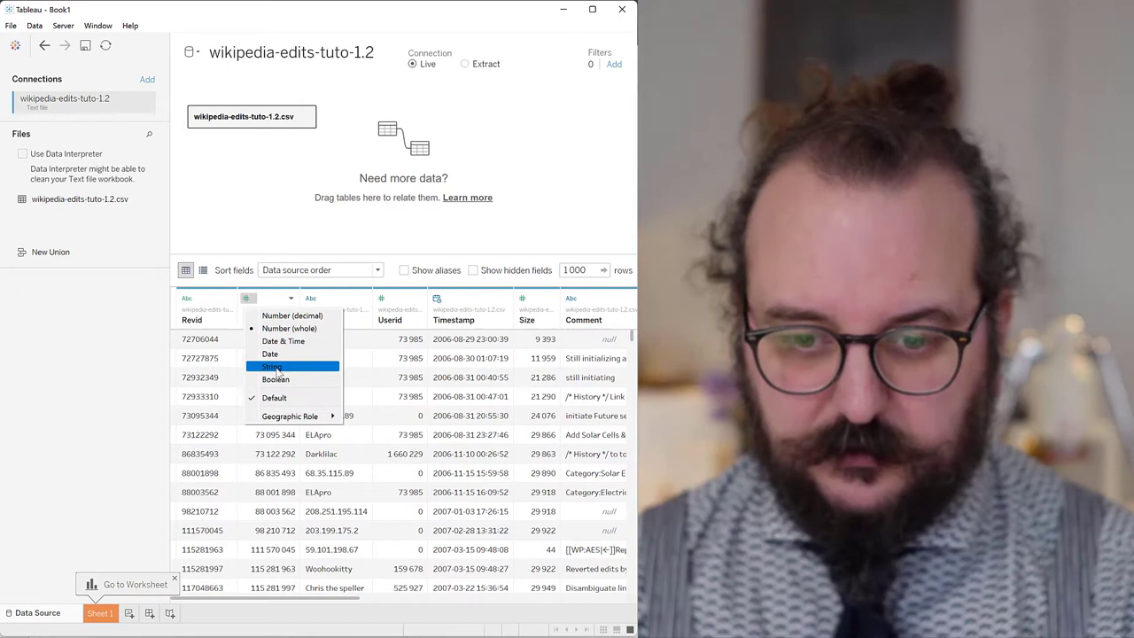
left_click(273, 367)
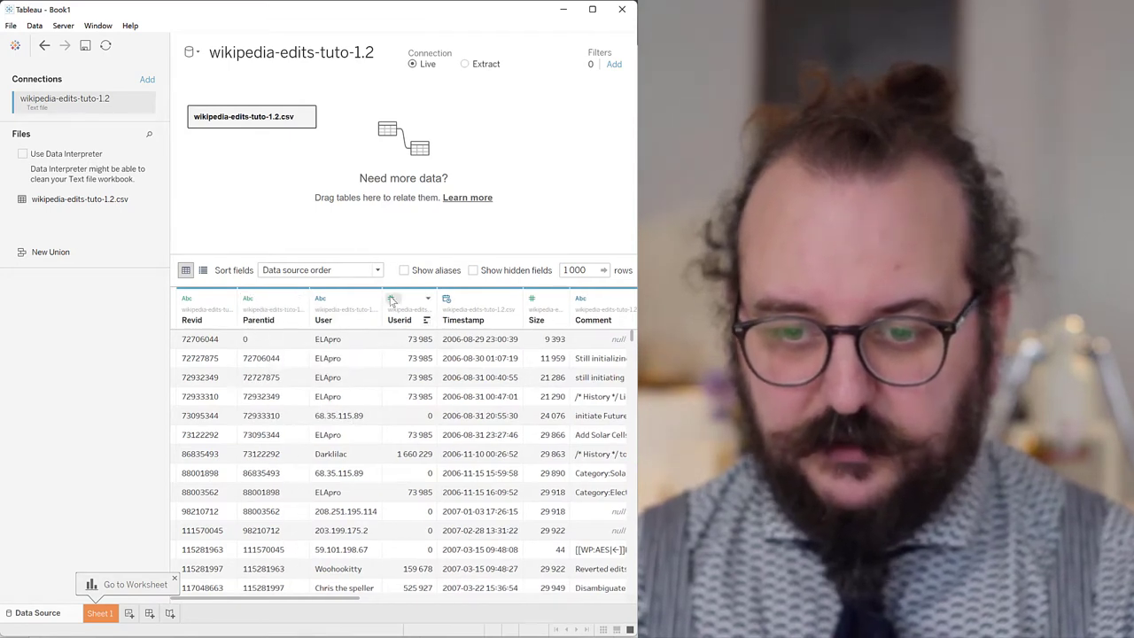
left_click(392, 297)
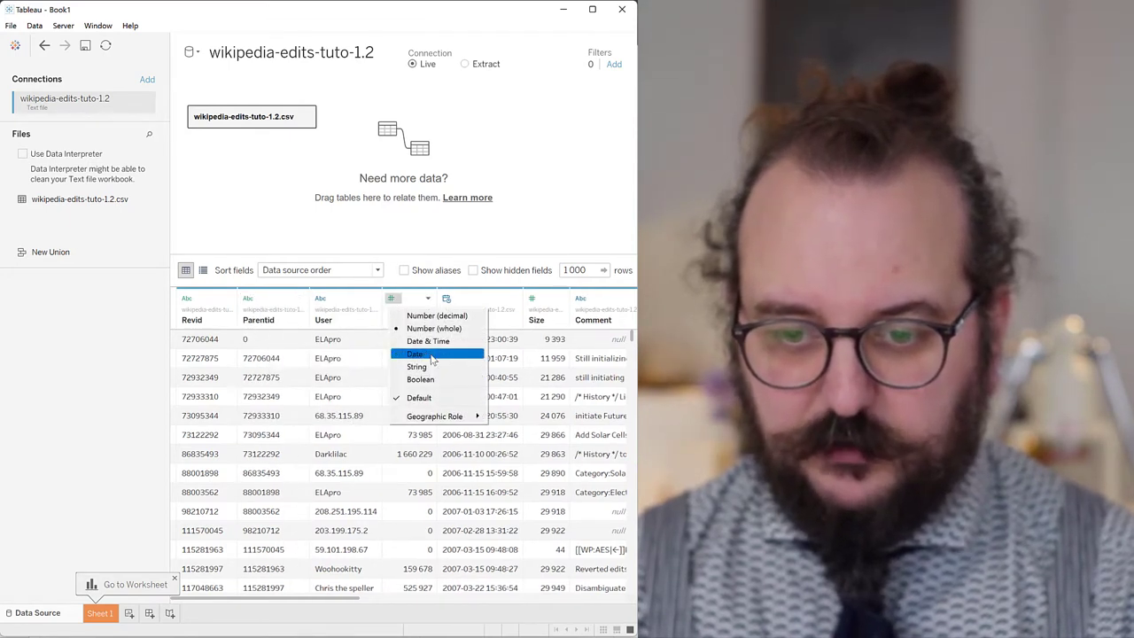
left_click(429, 340)
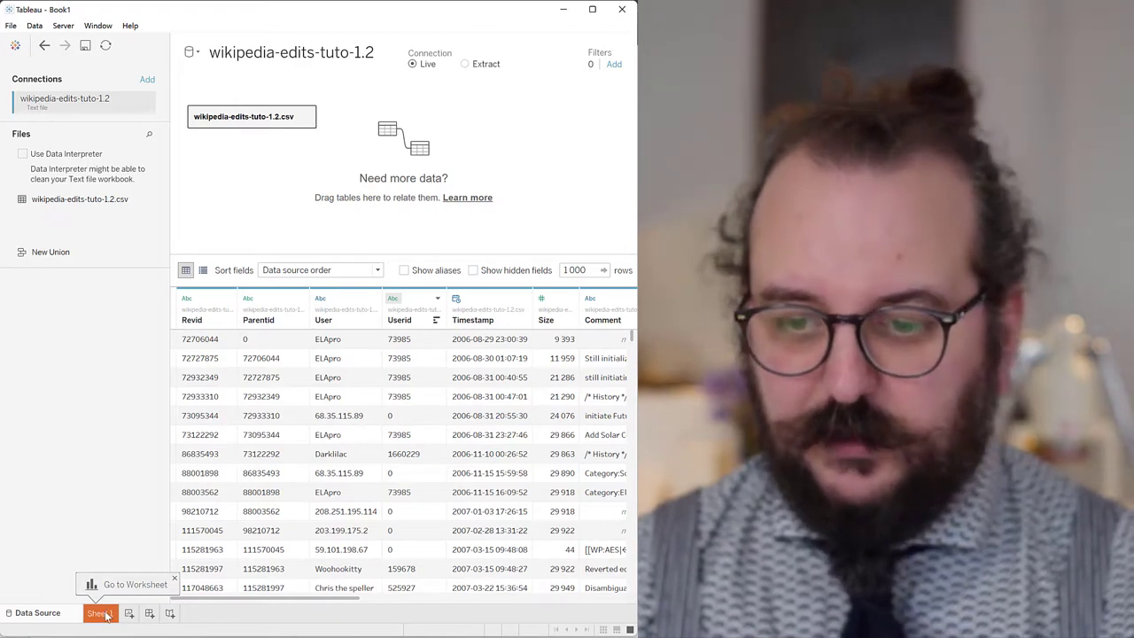
On Sheet 1, place the count of Revid on Rows as the chart's measure.
left_click(99, 613)
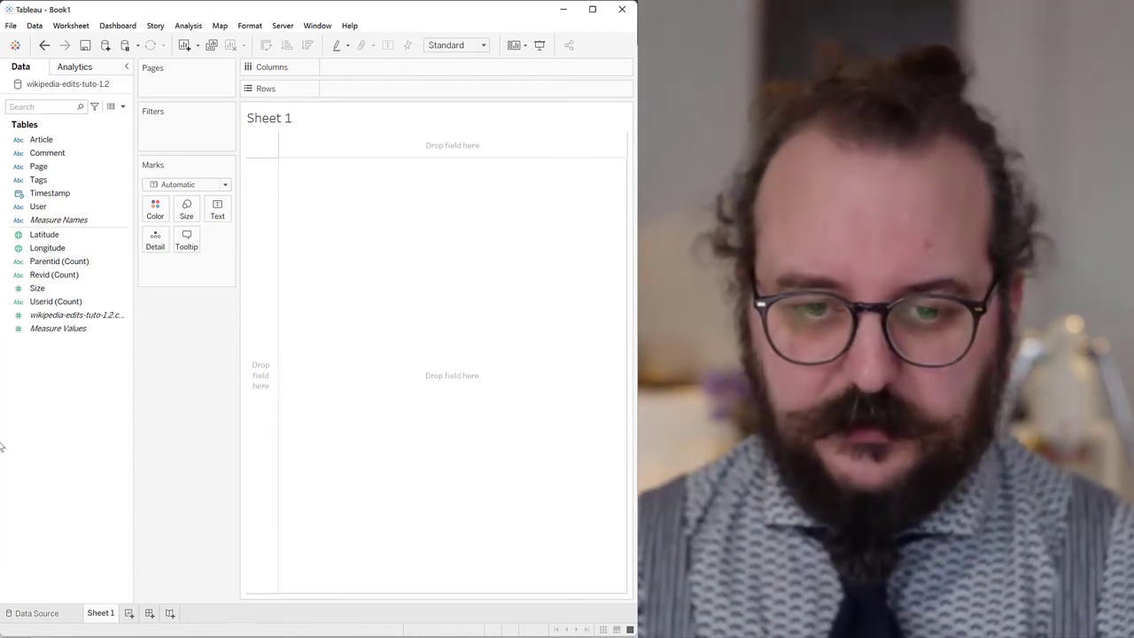
left_click(60, 261)
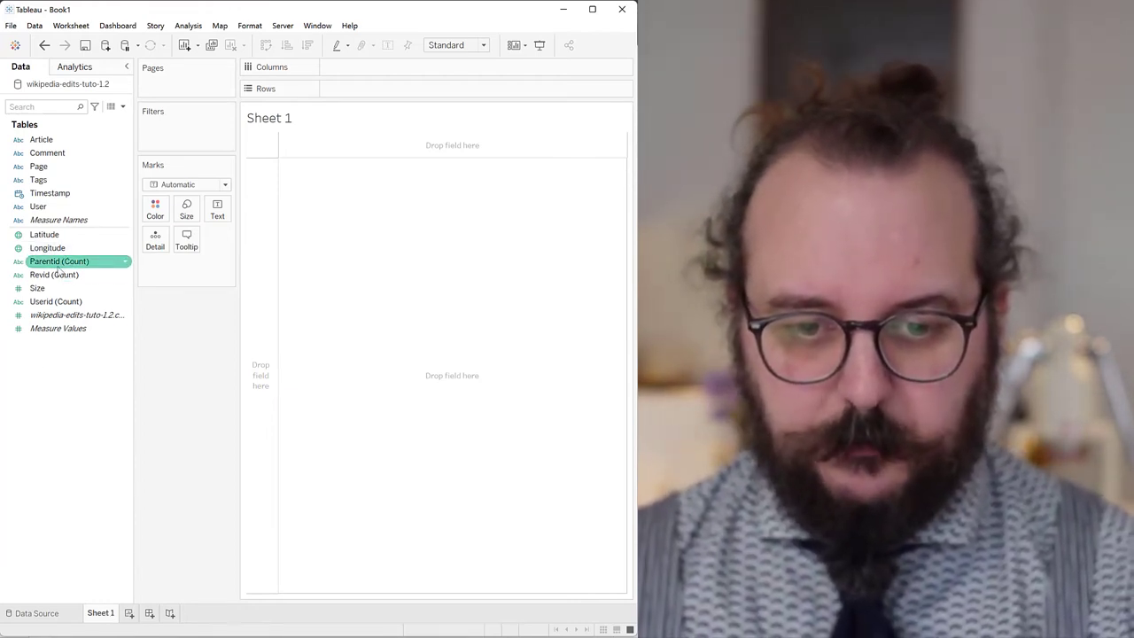
left_click(53, 275)
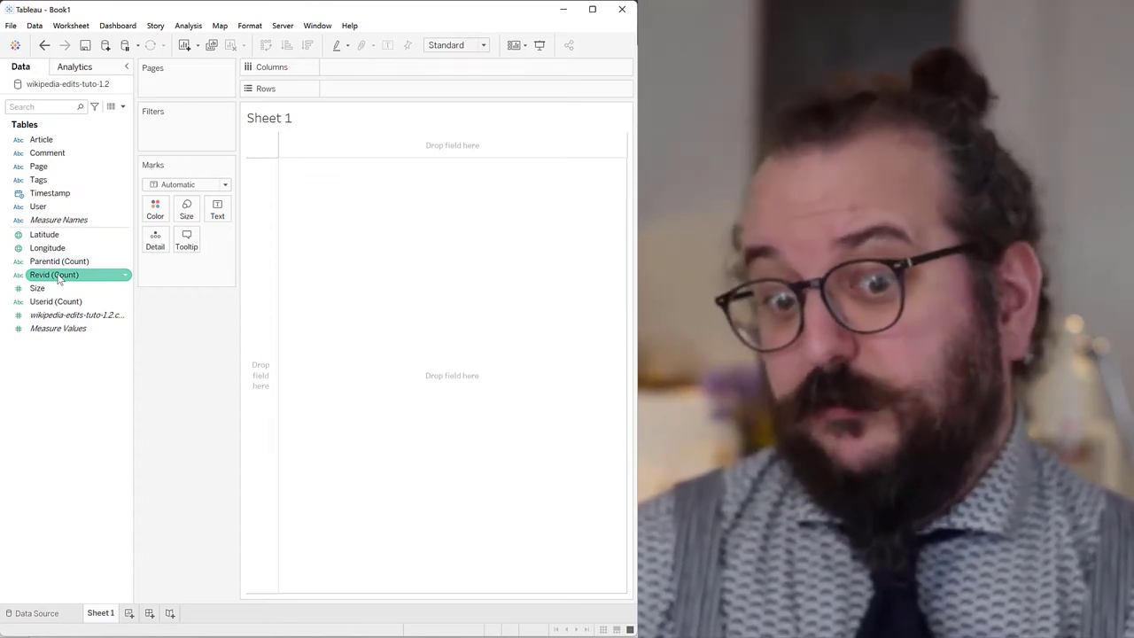
left_click_drag(54, 275, 376, 89)
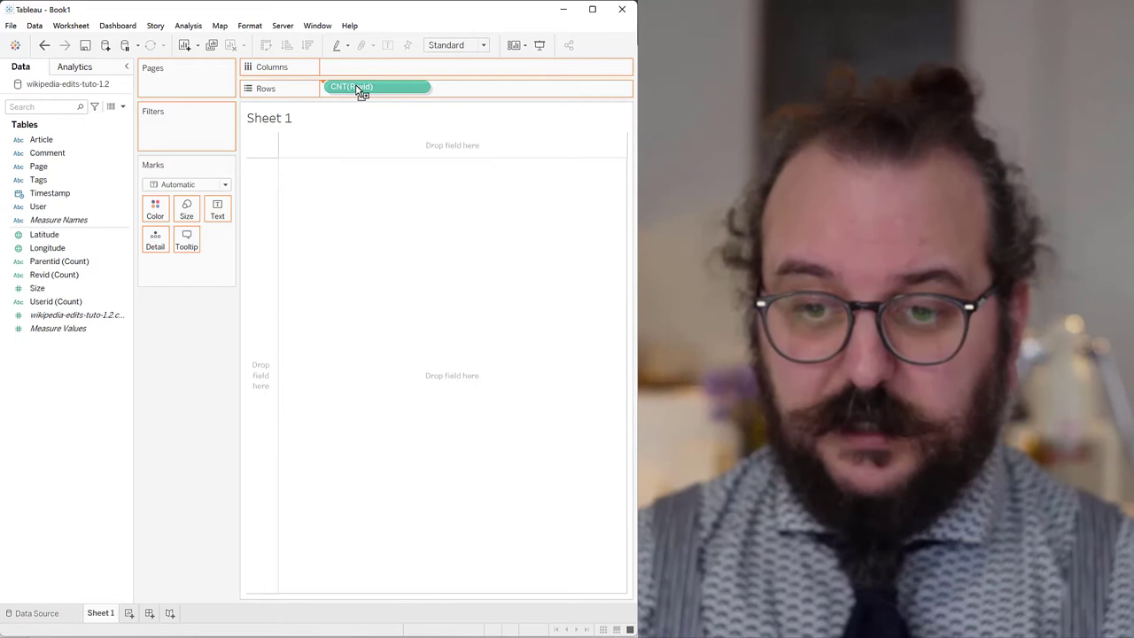
left_click_drag(361, 89, 368, 89)
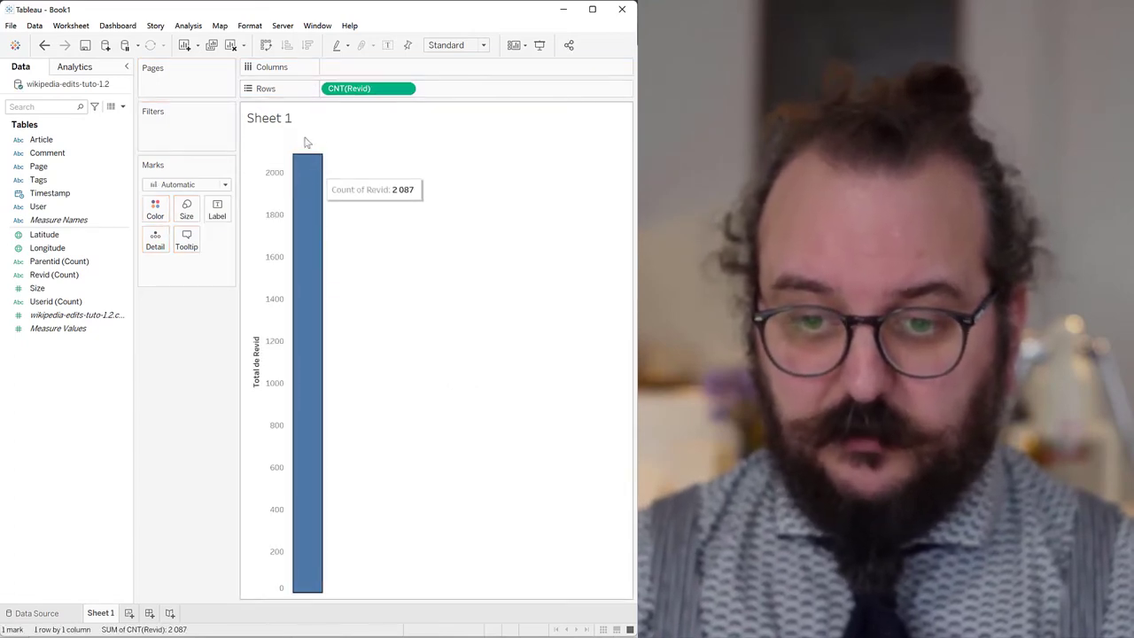
Put Timestamp on Columns as continuous months, giving a 2007–2021 revision line.
left_click(41, 138)
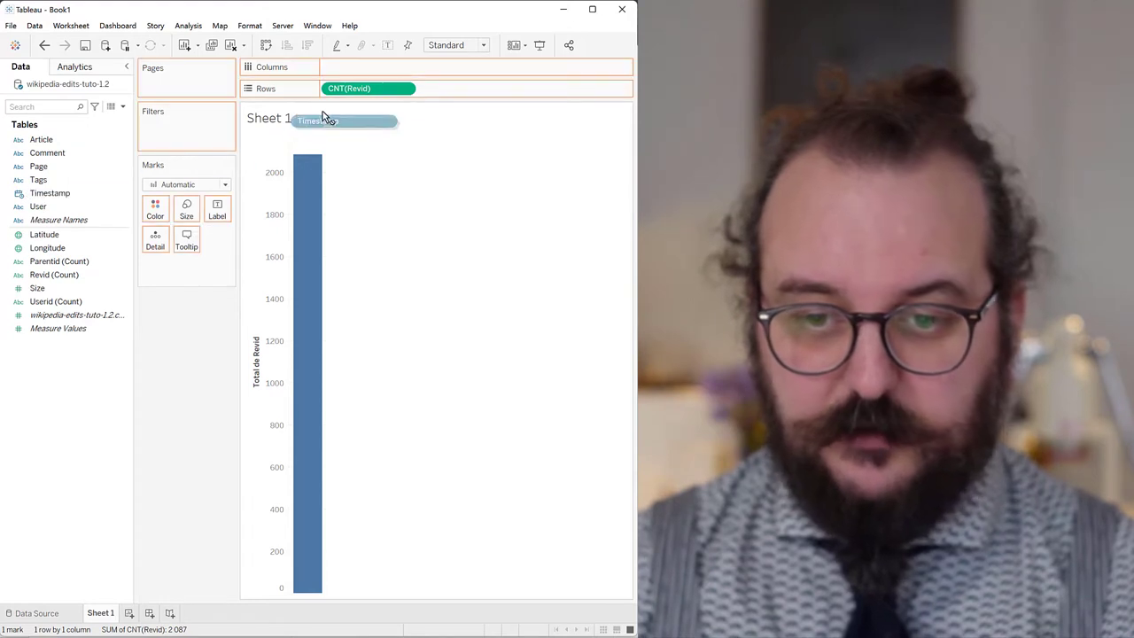
left_click_drag(336, 120, 371, 68)
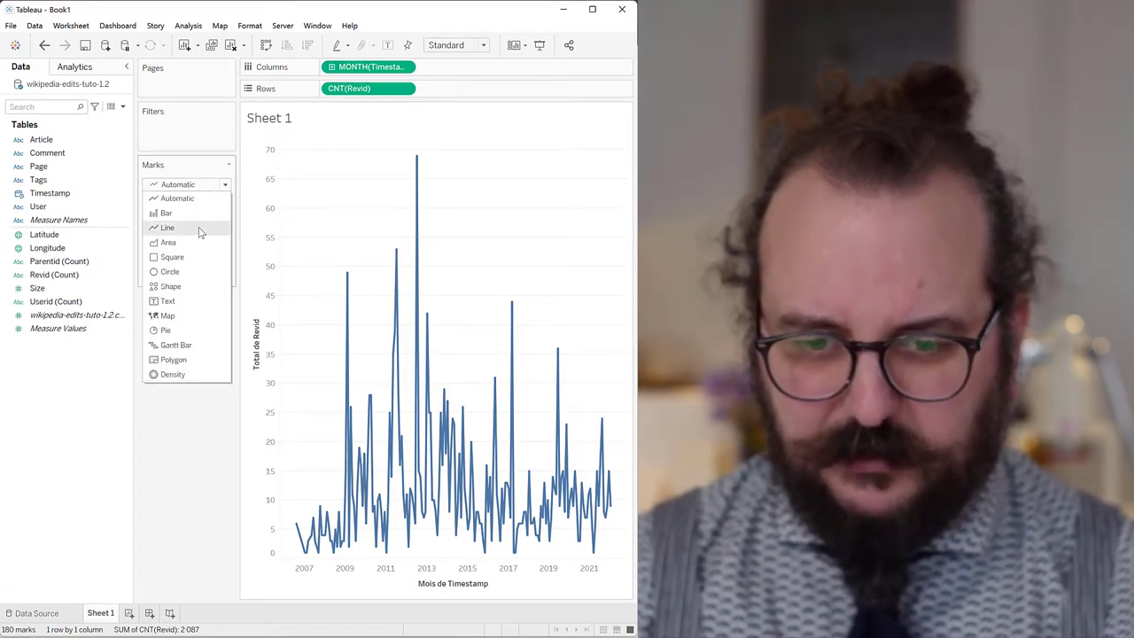
Switch the marks to Bar and give the bars a border colour.
left_click(166, 213)
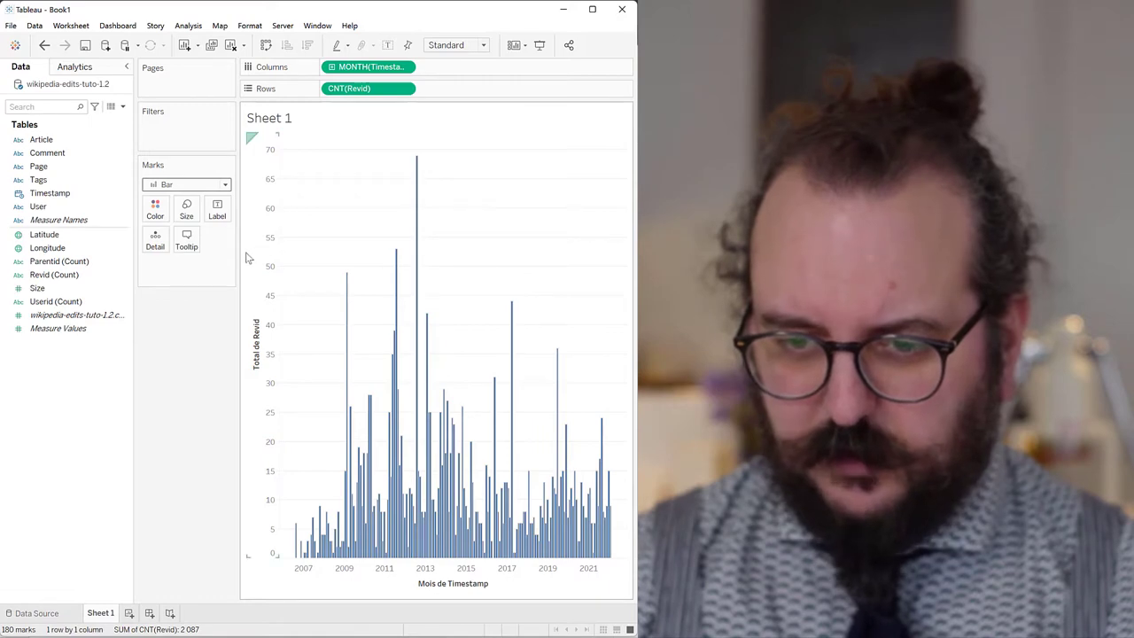
mouse_move(297, 507)
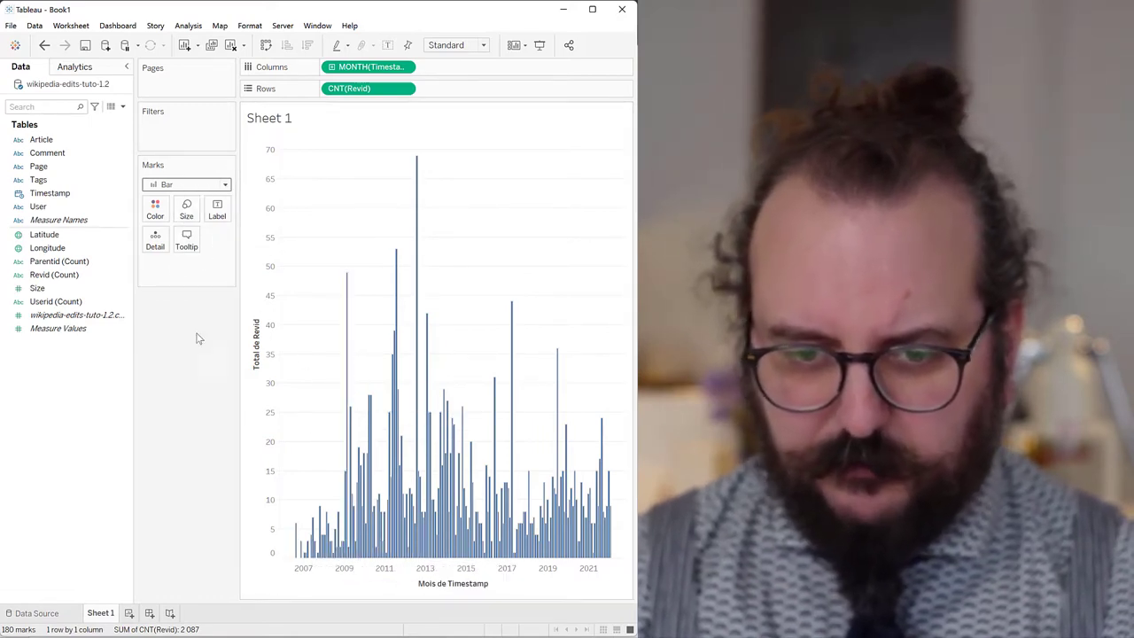
left_click(155, 209)
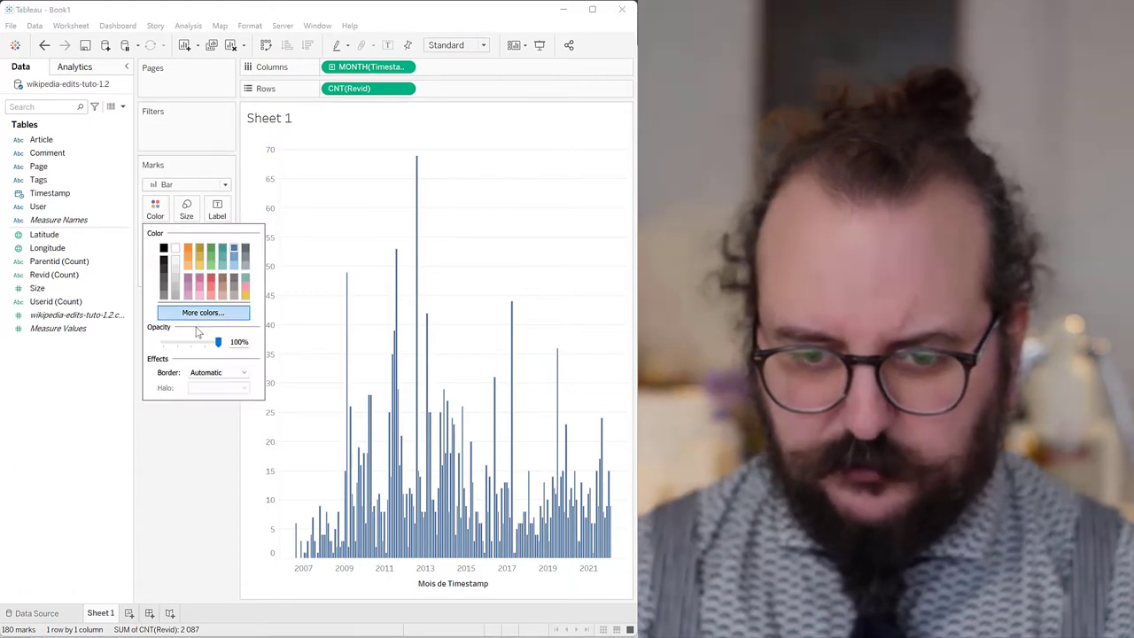
left_click(244, 372)
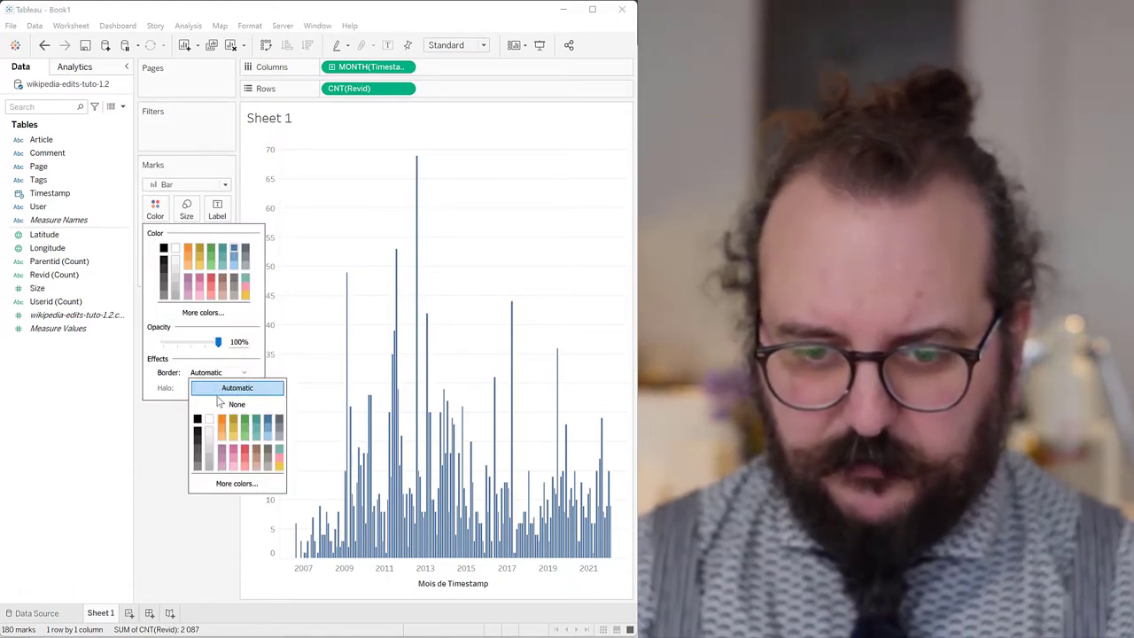
left_click(237, 403)
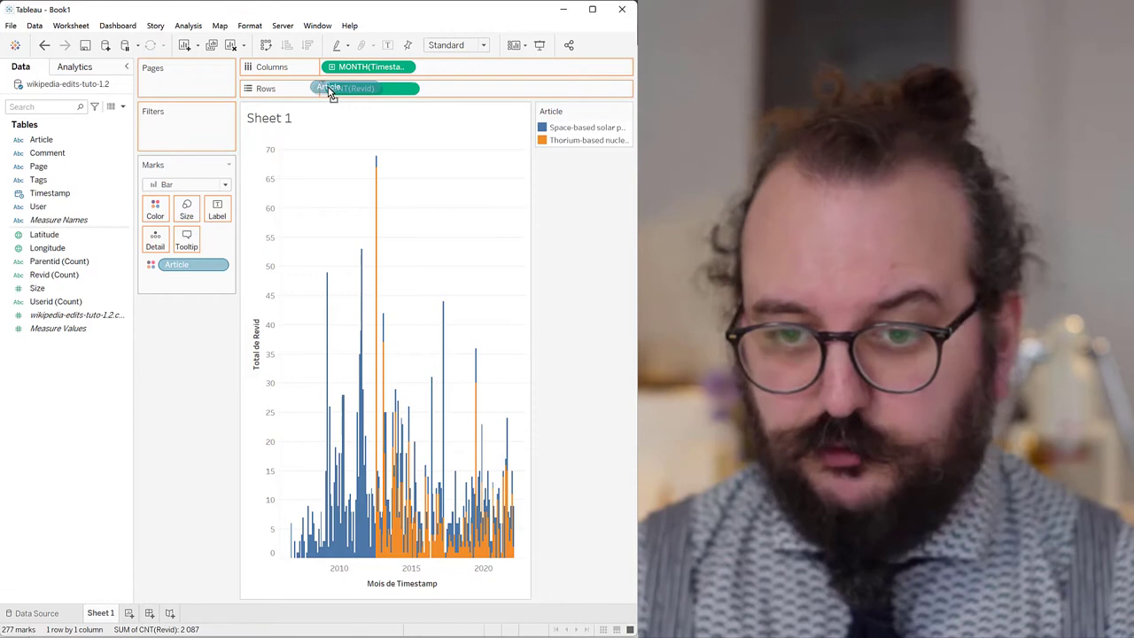
Add Article to Rows for one panel per article and rename the sheet Timeline.
left_click_drag(175, 264, 341, 88)
type("Tim")
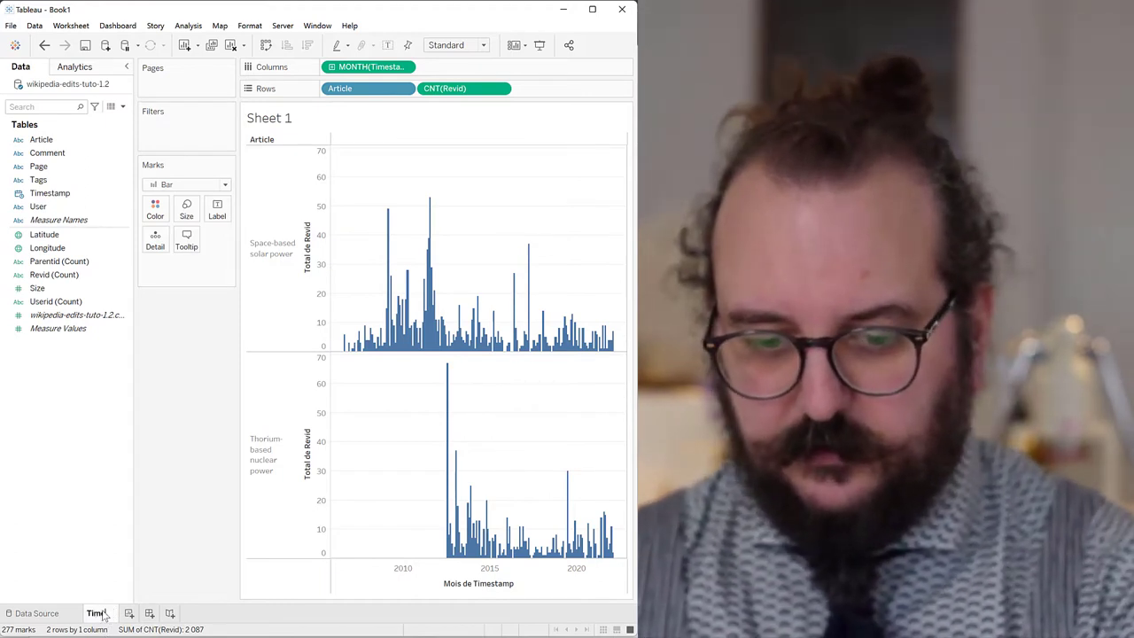
double_click(98, 613)
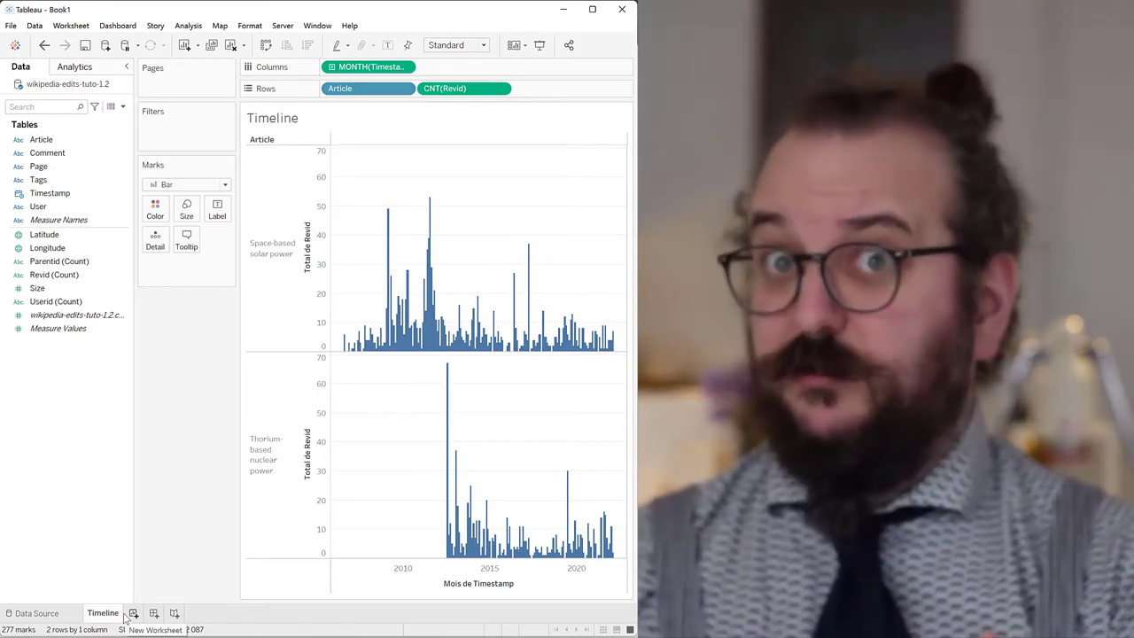
Create a sheet named Top contributors with the count of Userid on Rows.
left_click(131, 613)
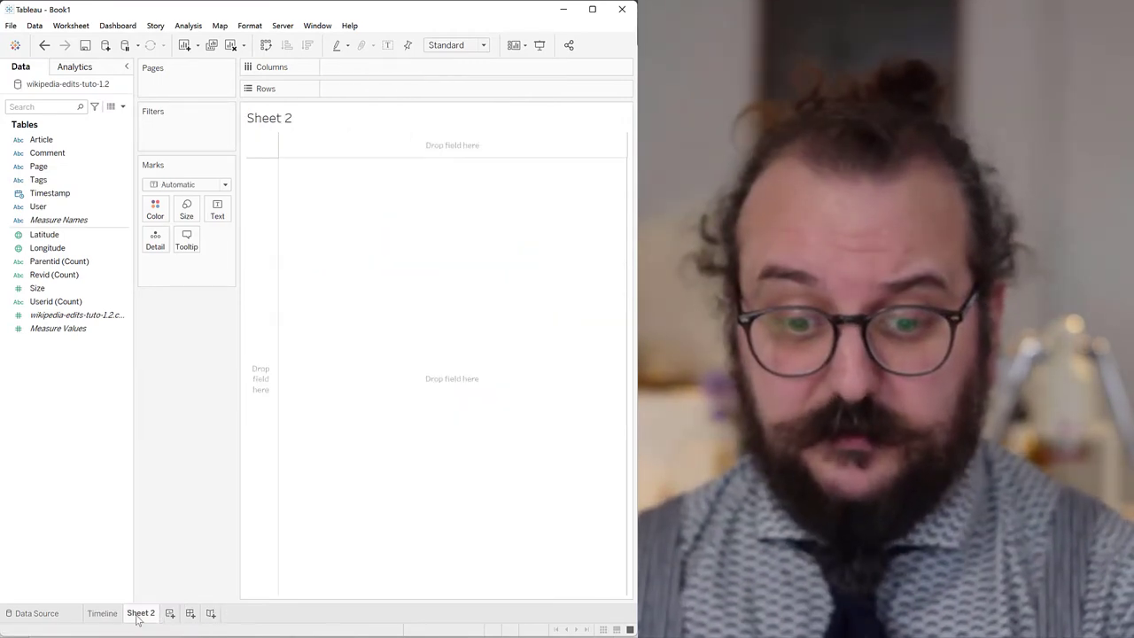
double_click(141, 613)
type("Top contributors")
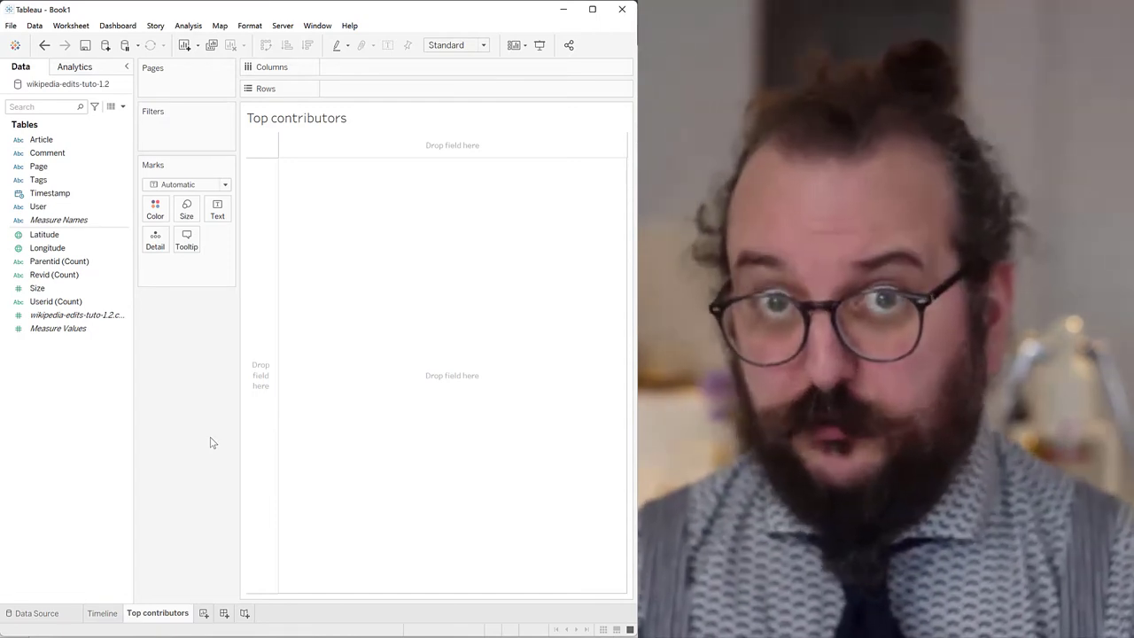
left_click(55, 301)
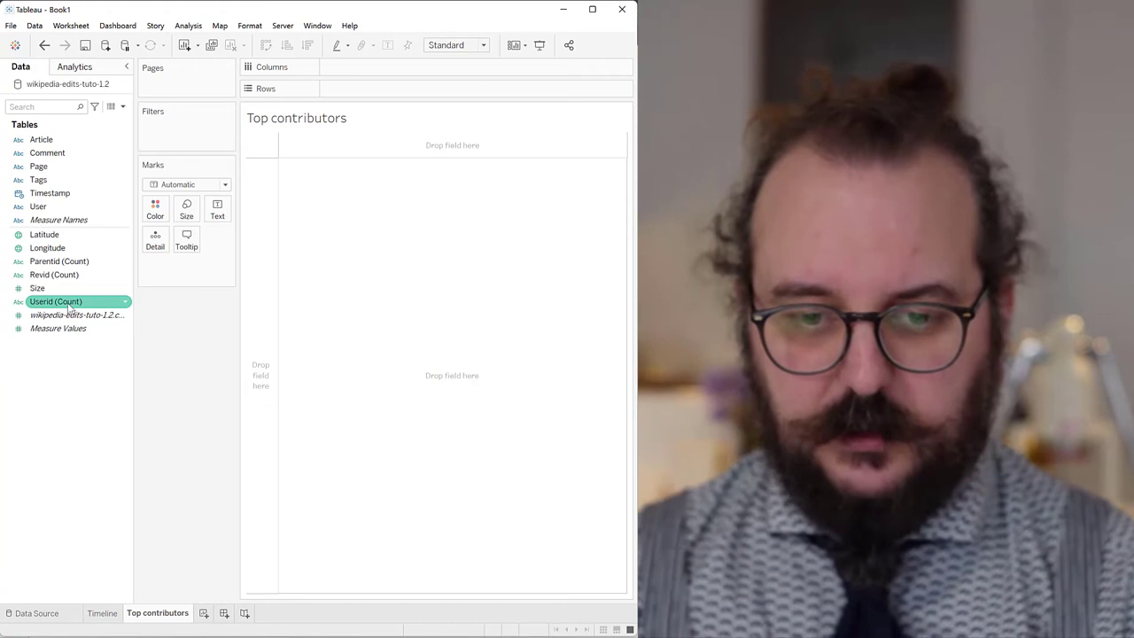
left_click_drag(68, 301, 336, 92)
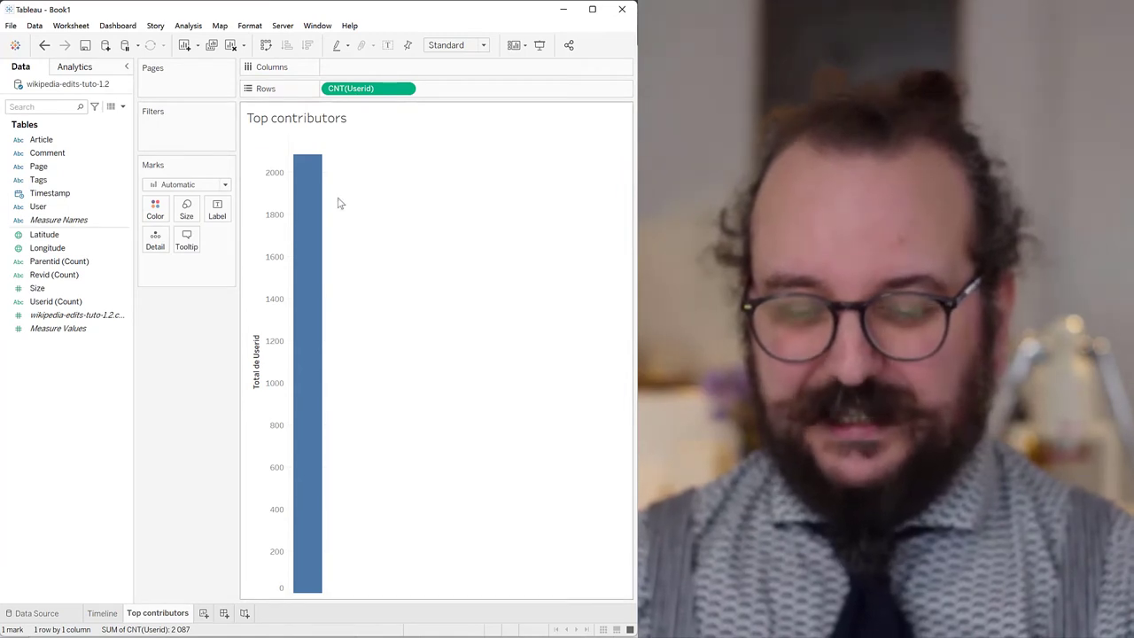
mouse_move(351, 277)
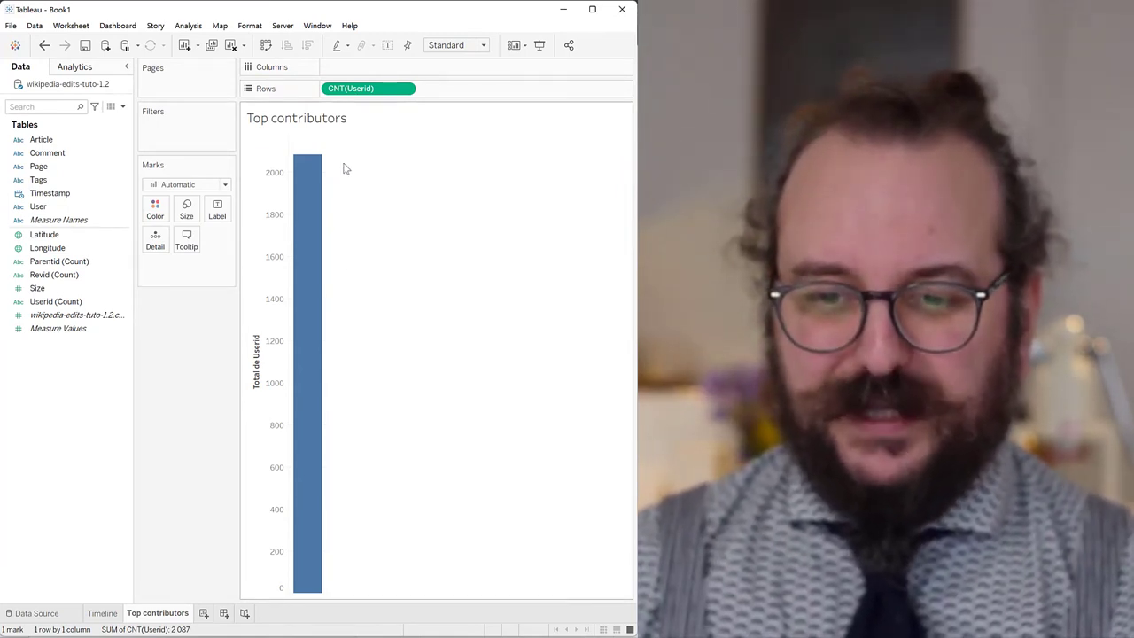
mouse_move(309, 168)
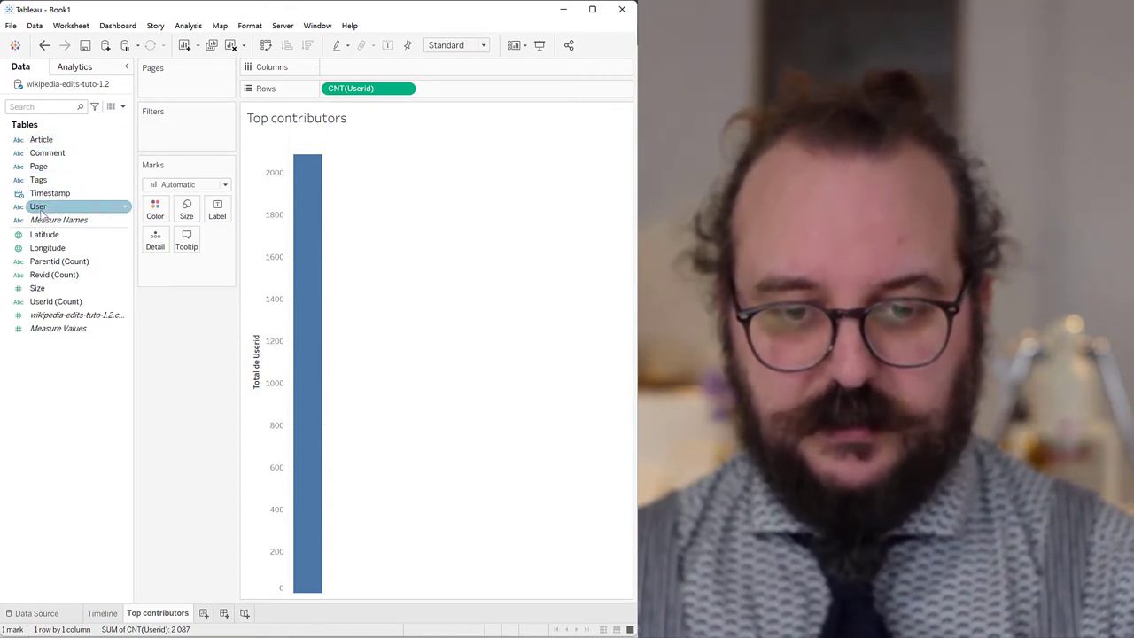
left_click(45, 234)
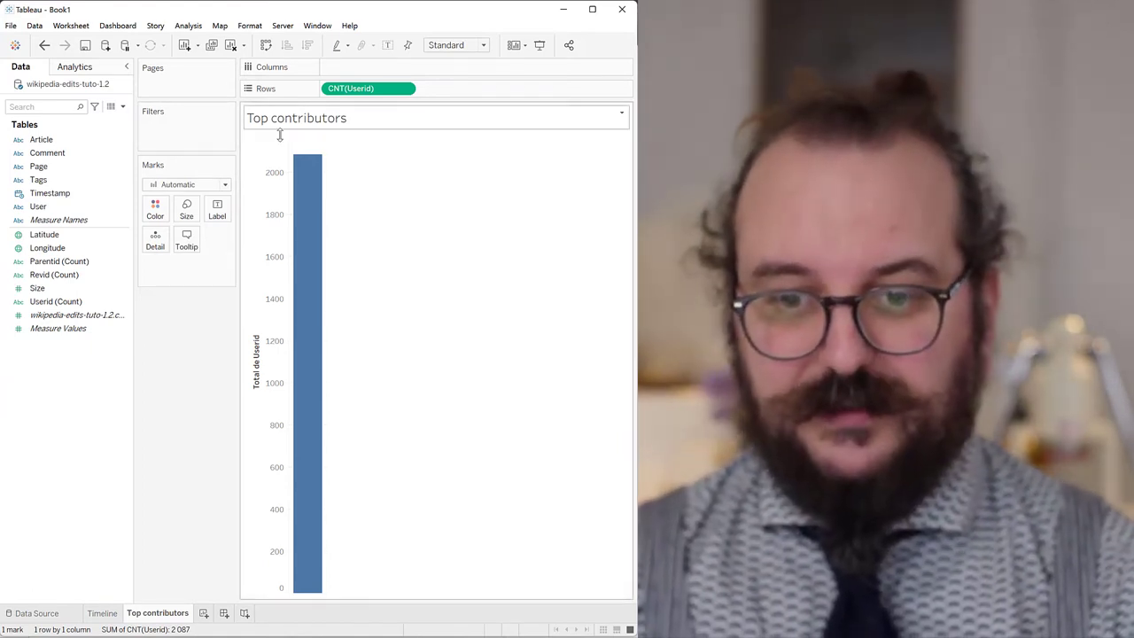
Convert the CNT(Userid) pill to a Dimension, listing 484 distinct user IDs as rows.
right_click(368, 89)
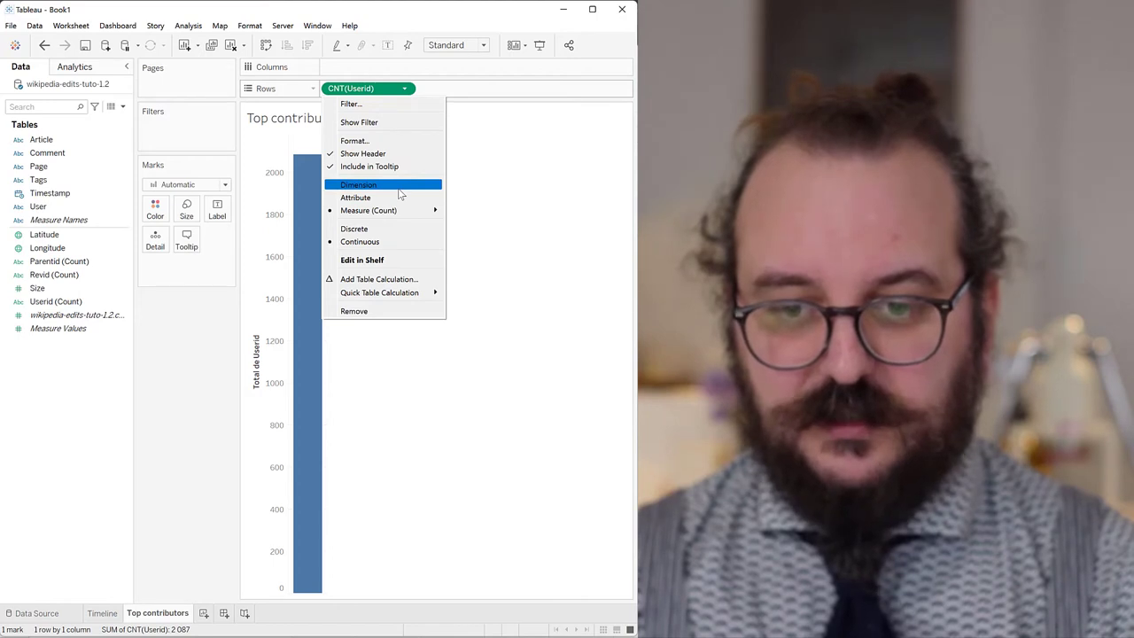
left_click(358, 184)
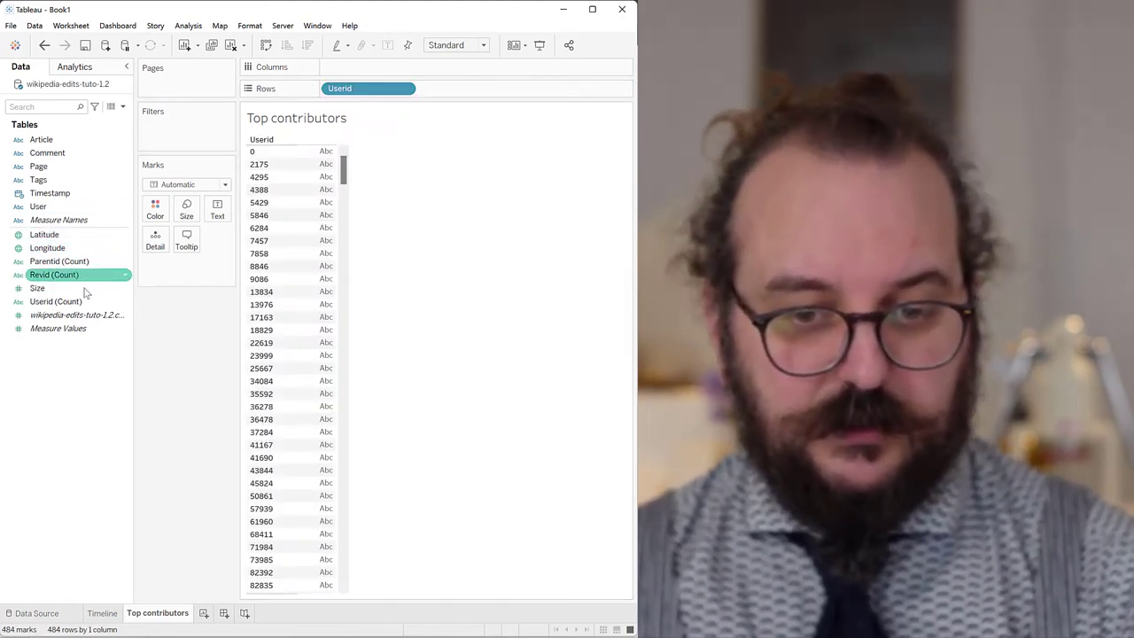
right_click(57, 301)
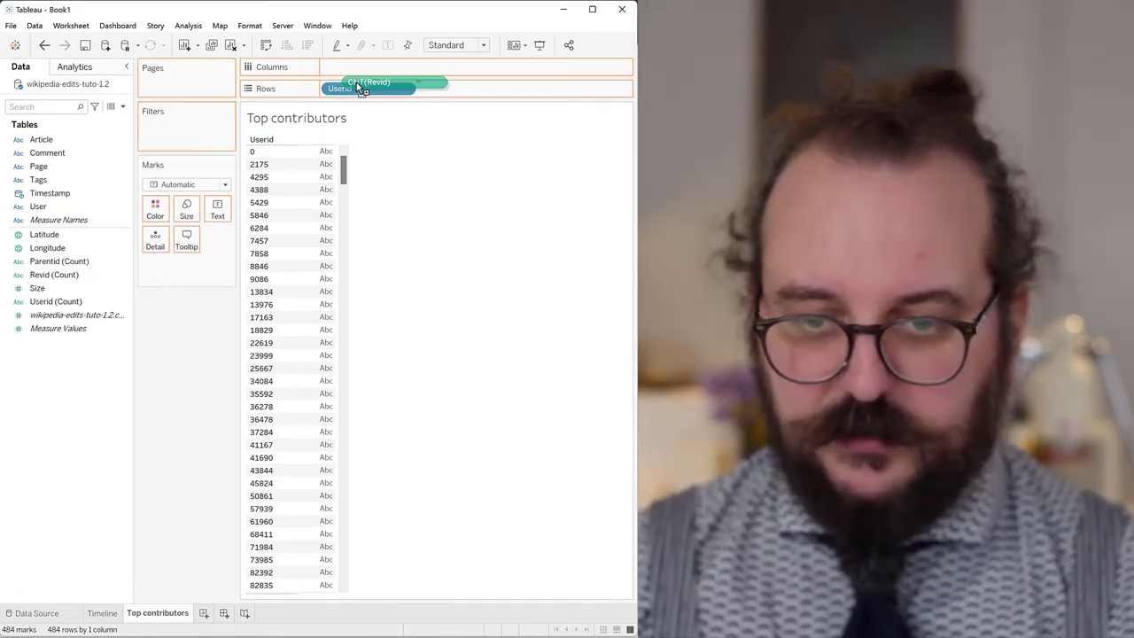
Put the Revid count on Columns and sort the user bars descending.
left_click_drag(368, 88, 369, 67)
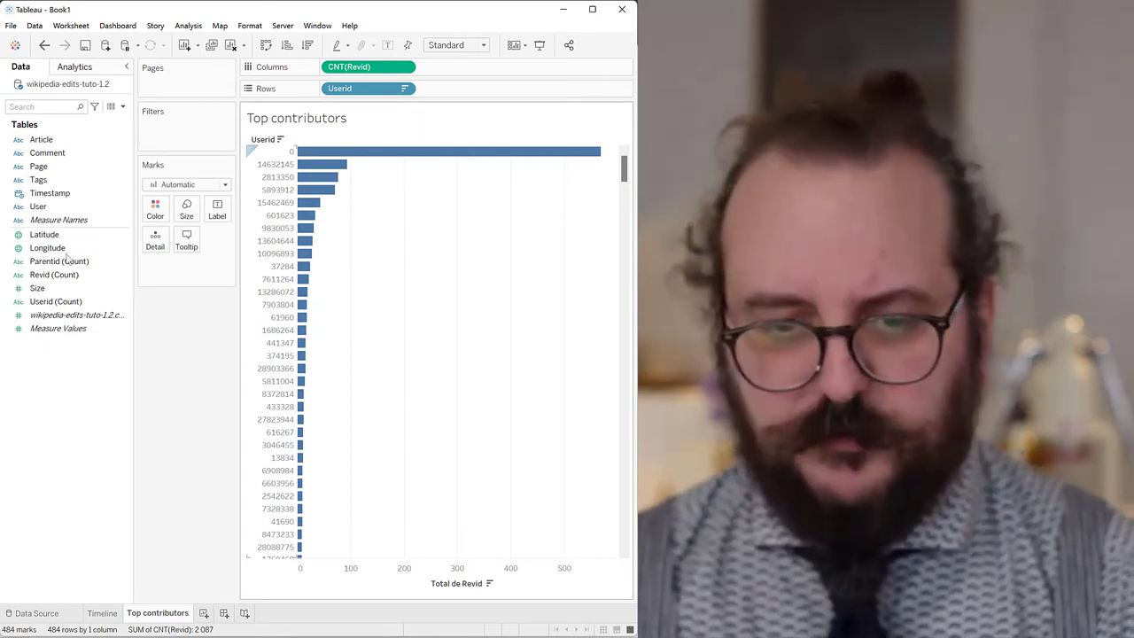
left_click(44, 234)
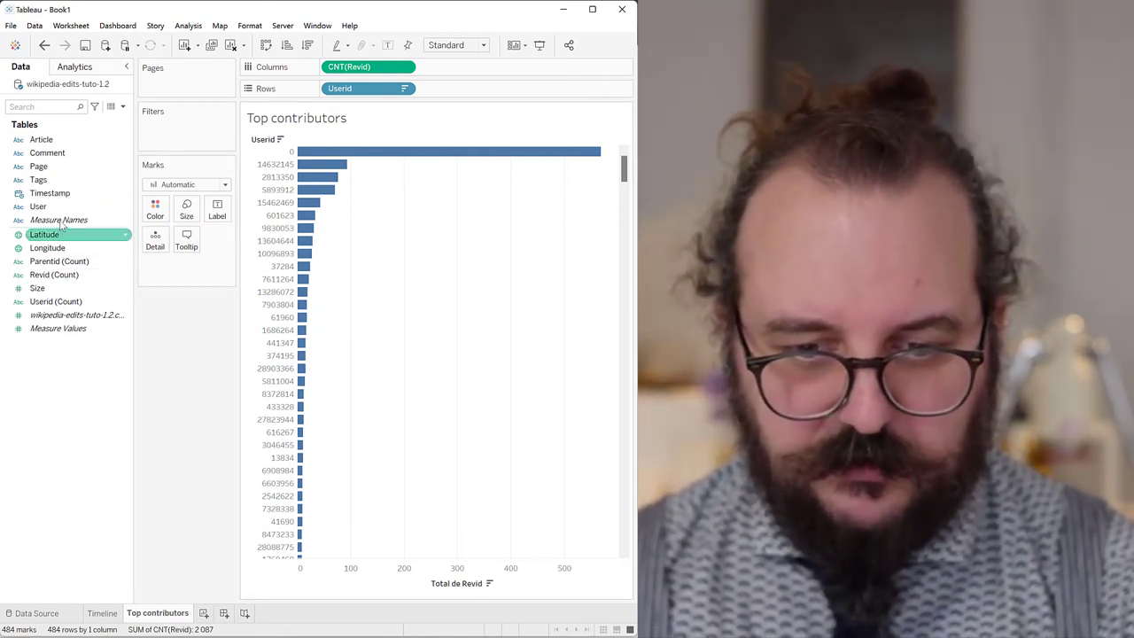
left_click(55, 301)
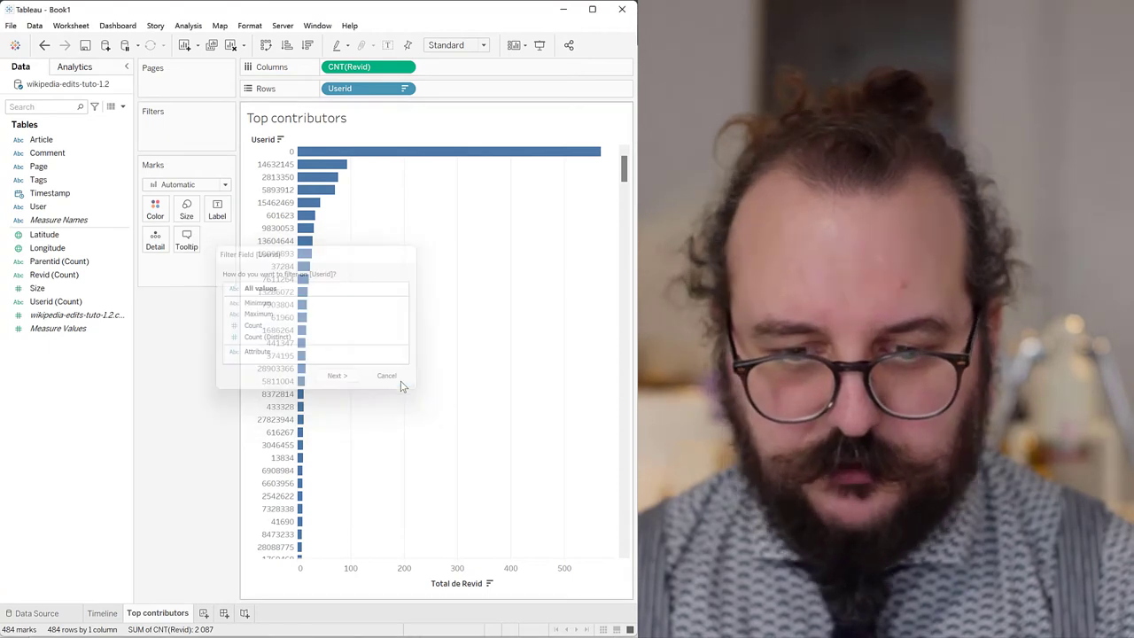
Make Userid a dimension and filter it to exclude user id 0.
right_click(57, 301)
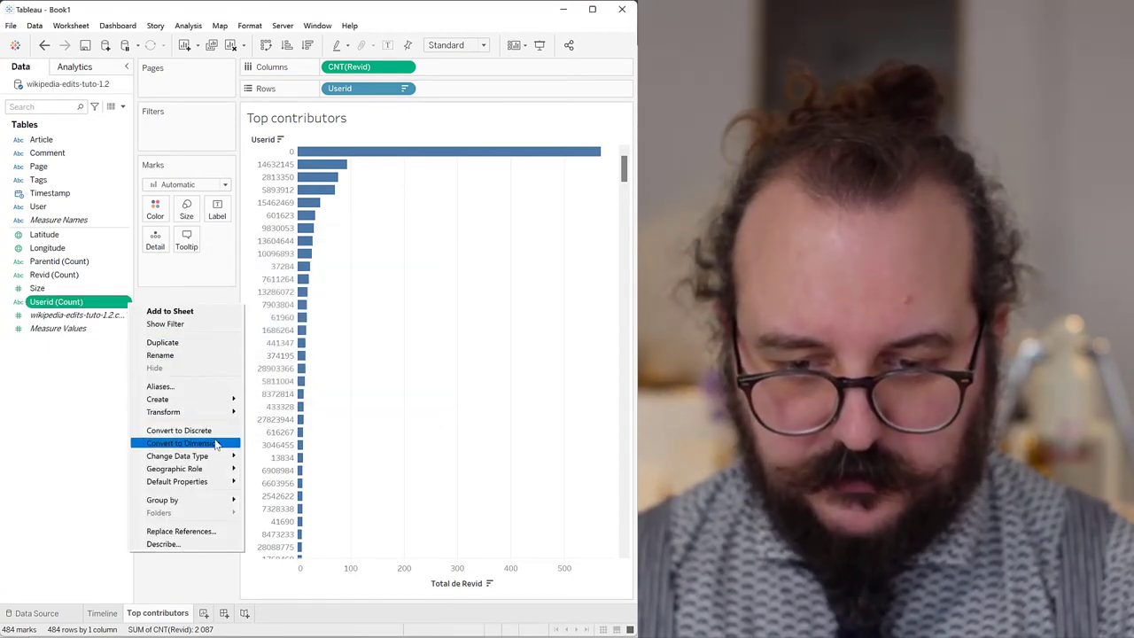
left_click(179, 443)
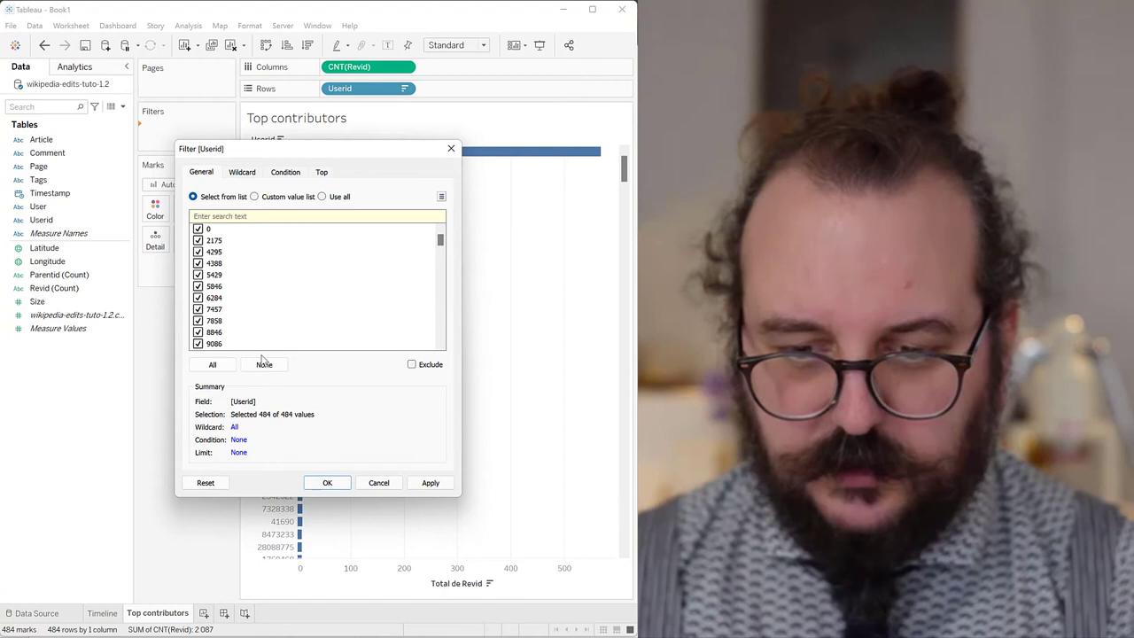
left_click(264, 365)
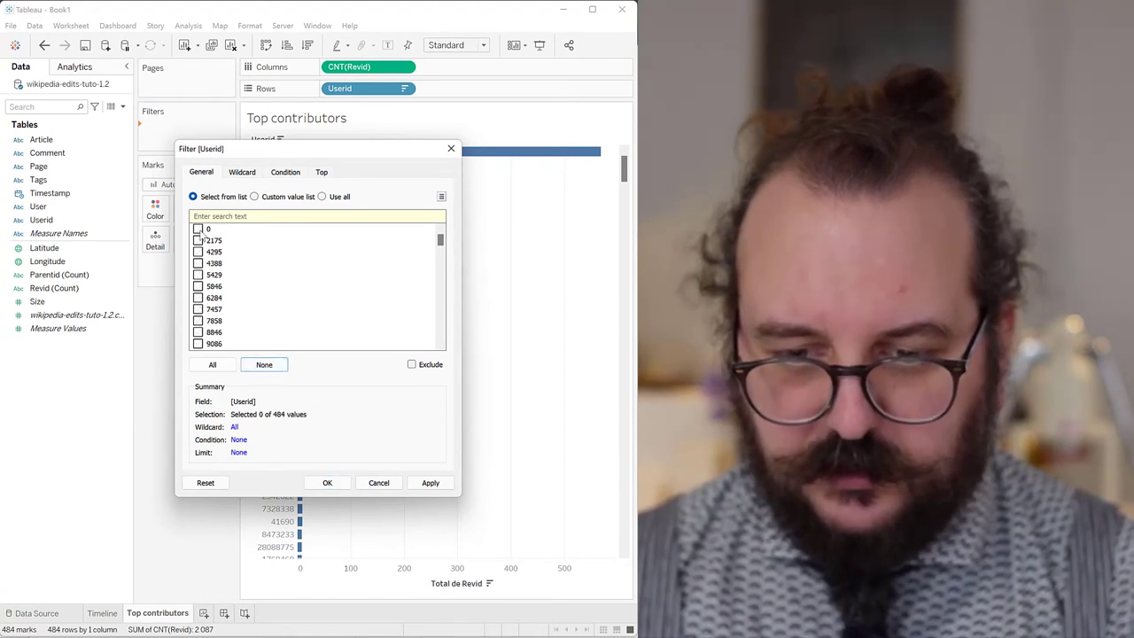
left_click(199, 228)
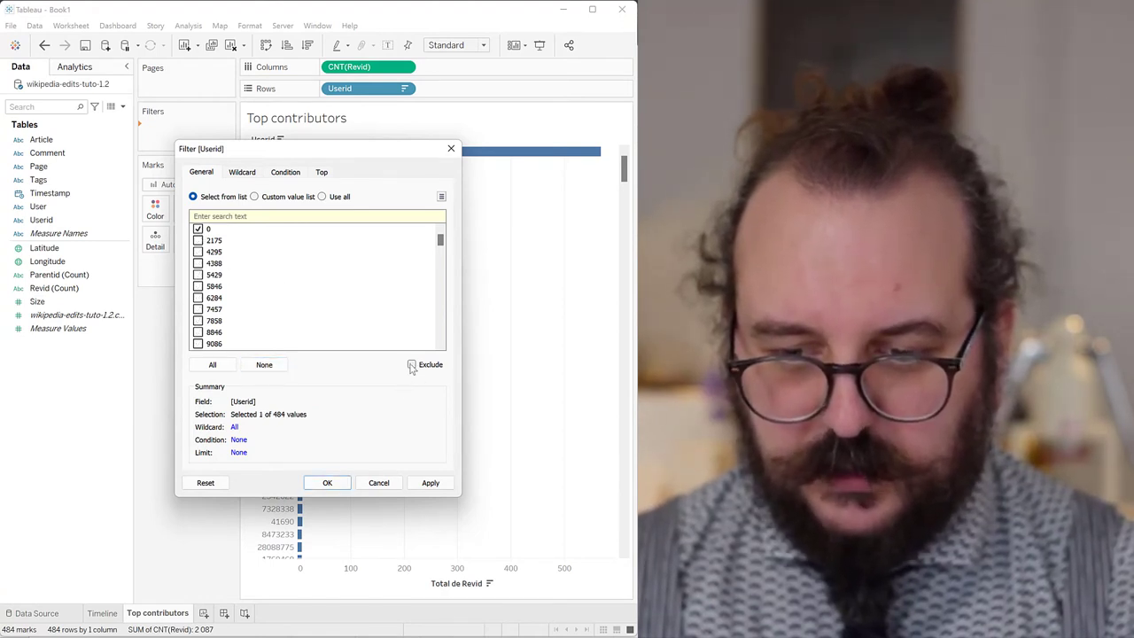
left_click(411, 365)
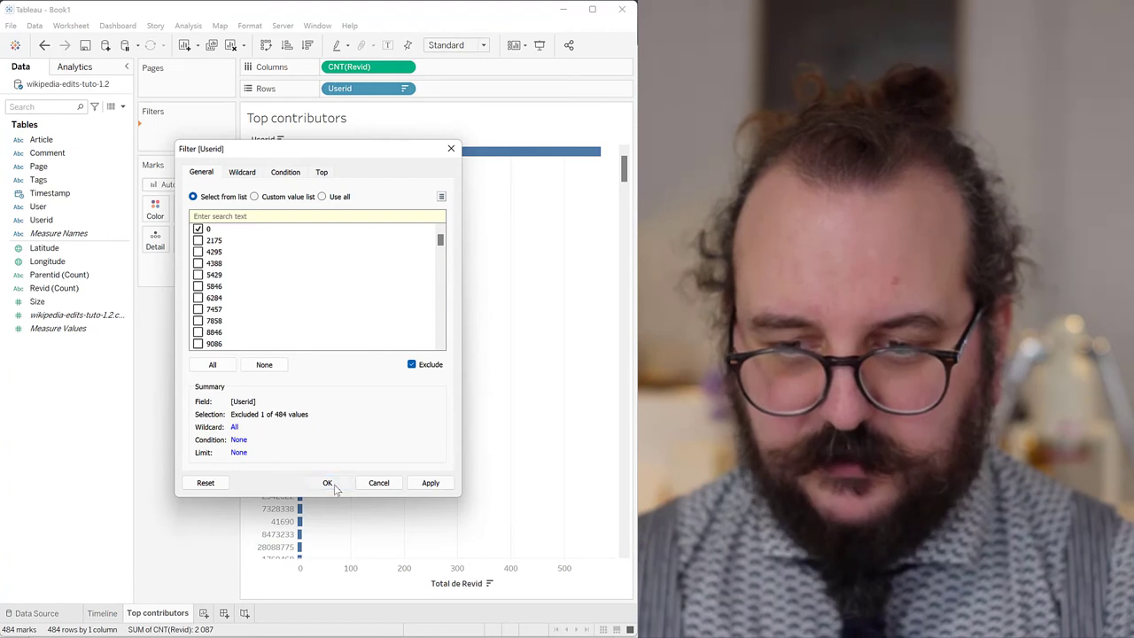
left_click(326, 481)
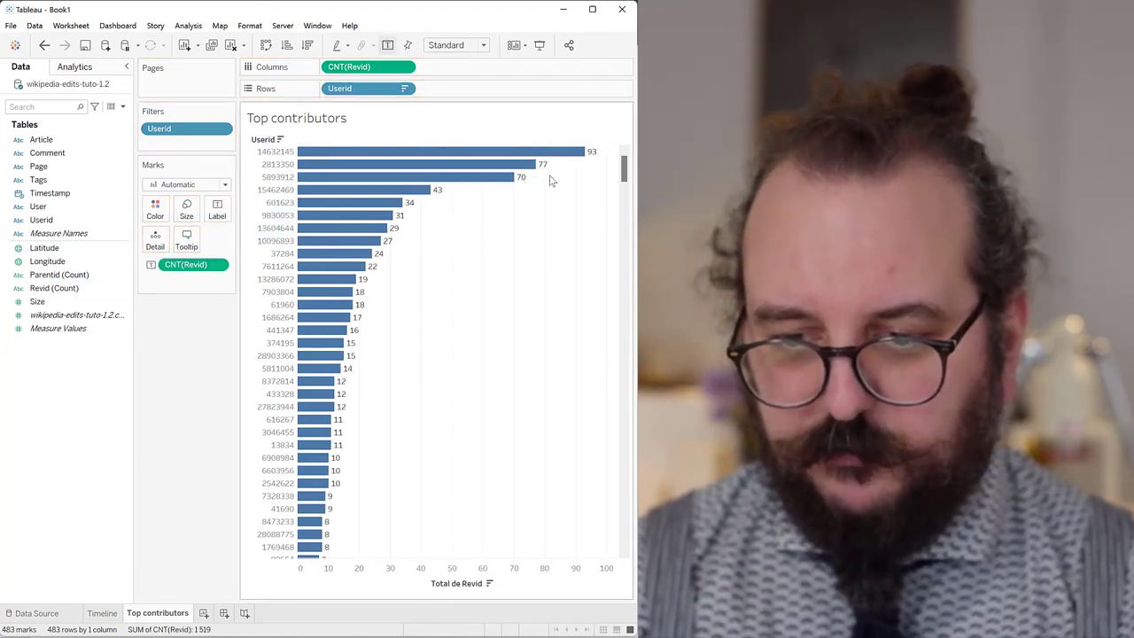
mouse_move(387, 184)
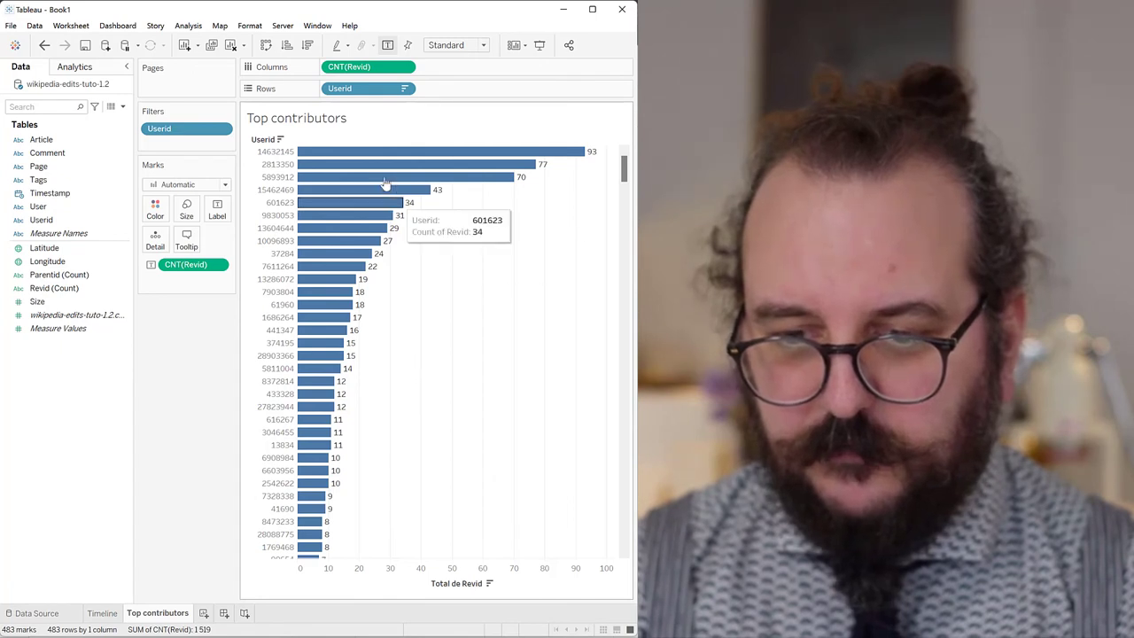
mouse_move(451, 454)
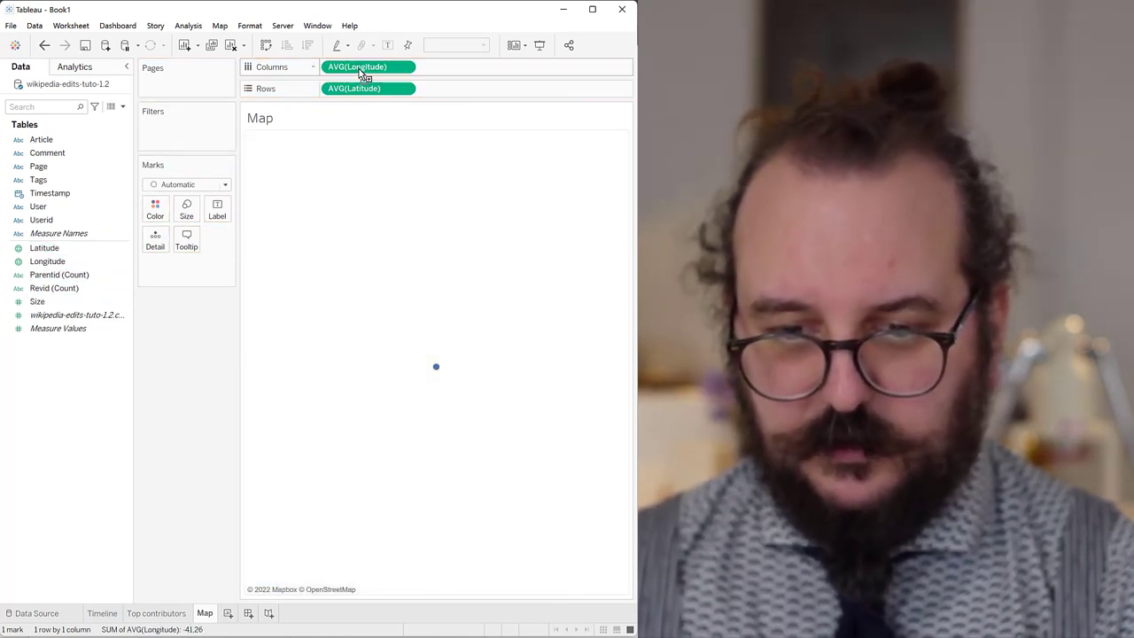
Convert Revid to a Dimension so each revision becomes its own map point.
left_click(53, 287)
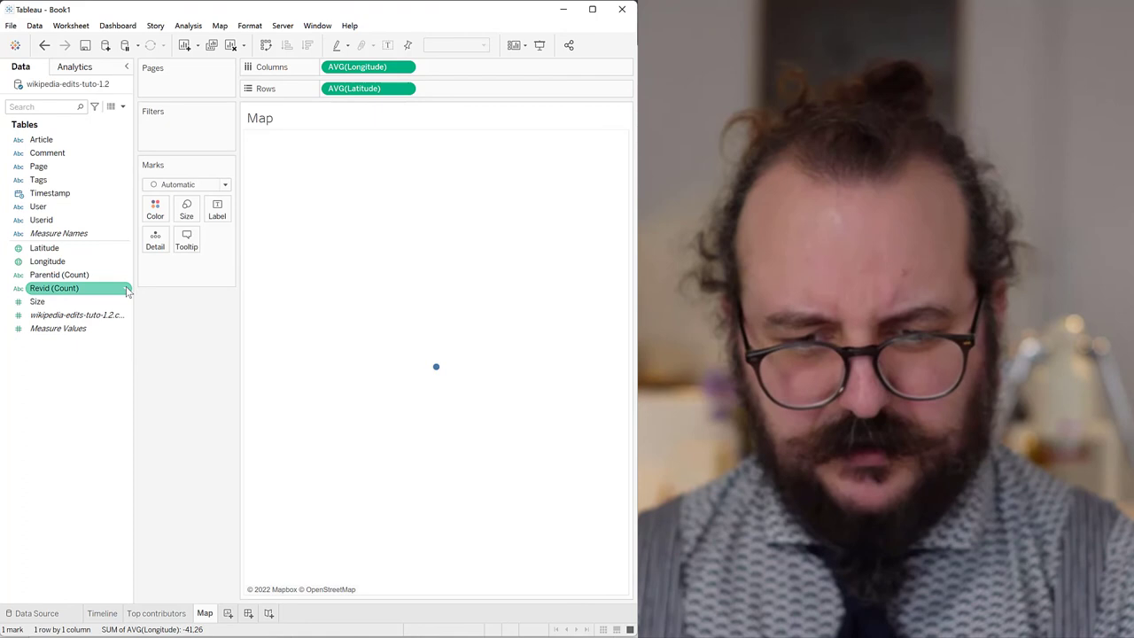
right_click(53, 287)
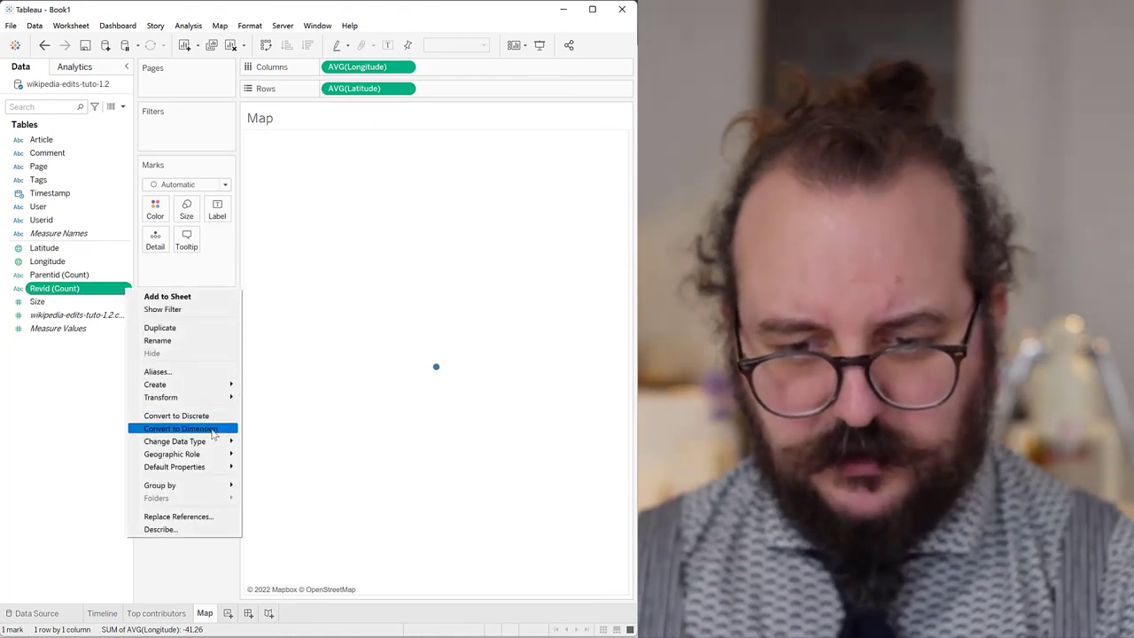
left_click(181, 427)
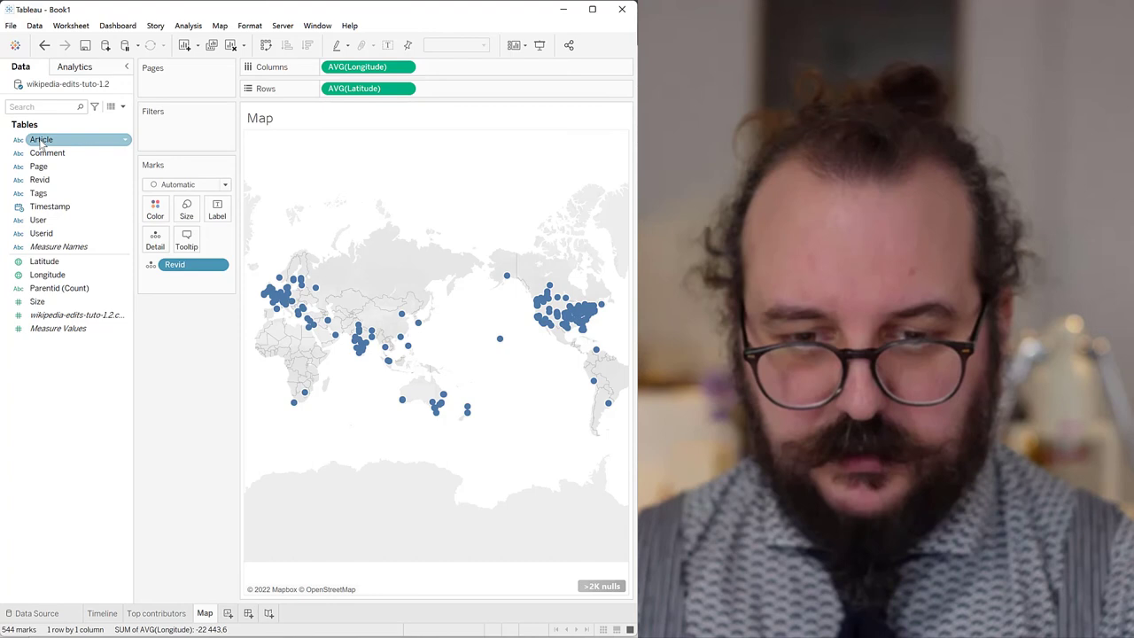
Colour the map's revision points by Article and reduce their size.
left_click_drag(41, 138, 156, 209)
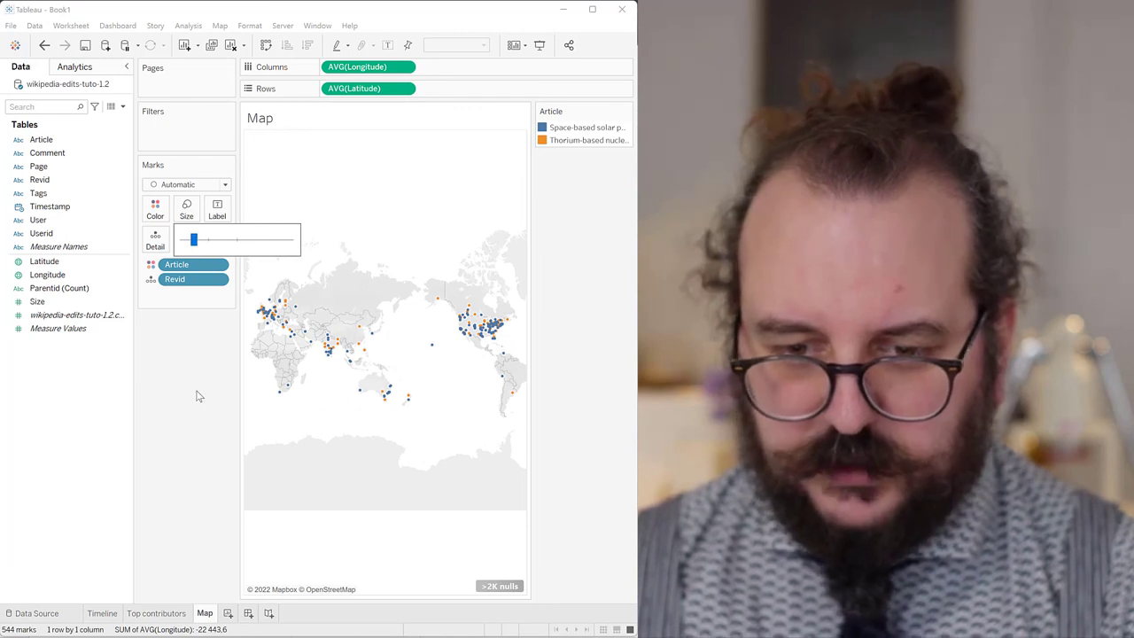
left_click(156, 613)
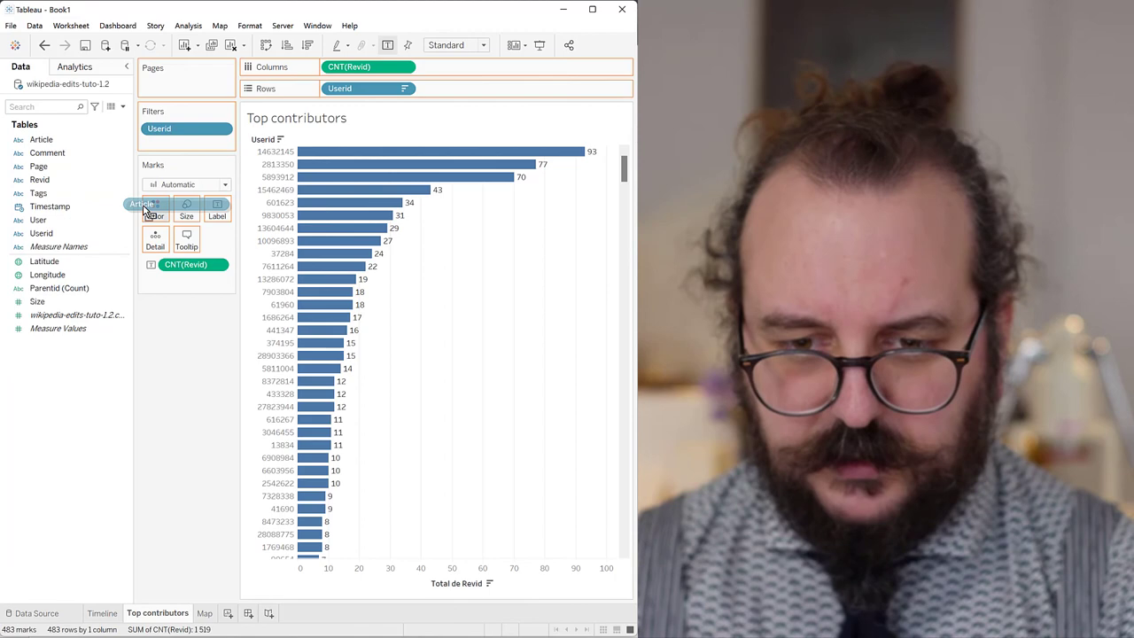
Colour the Top contributors bars by Article, then return to the Map sheet.
left_click_drag(41, 138, 156, 205)
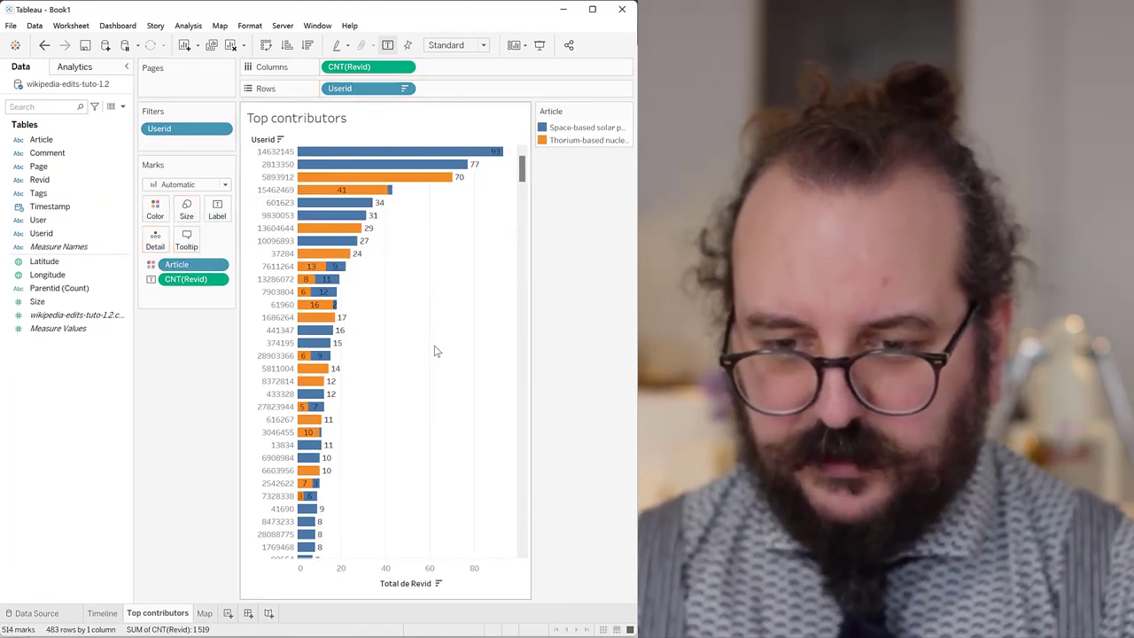
mouse_move(399, 163)
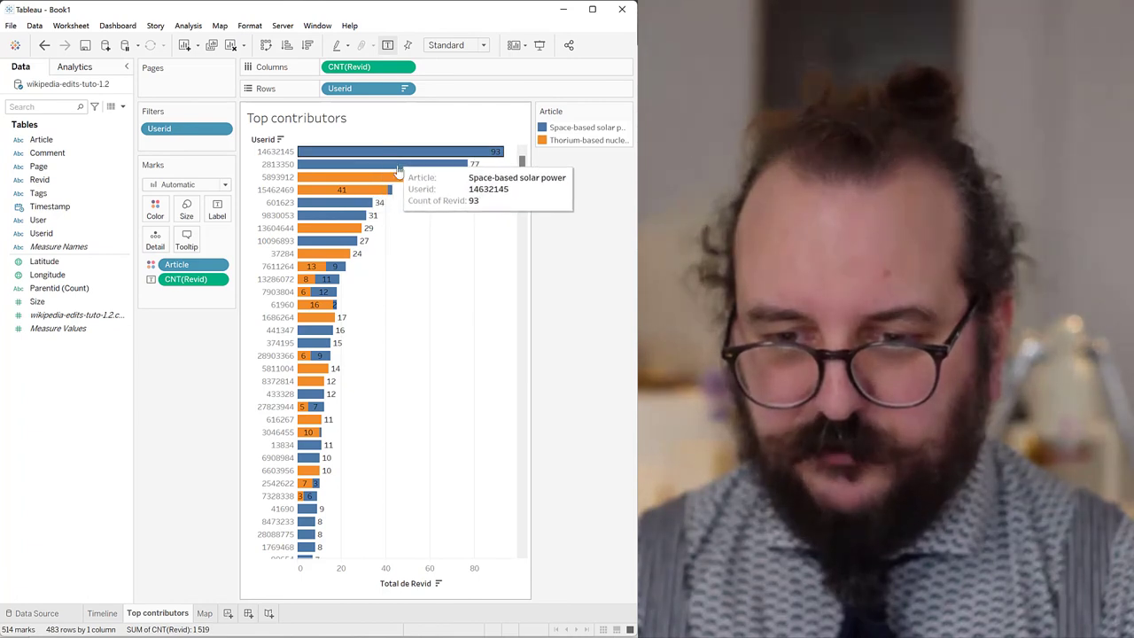
mouse_move(328, 241)
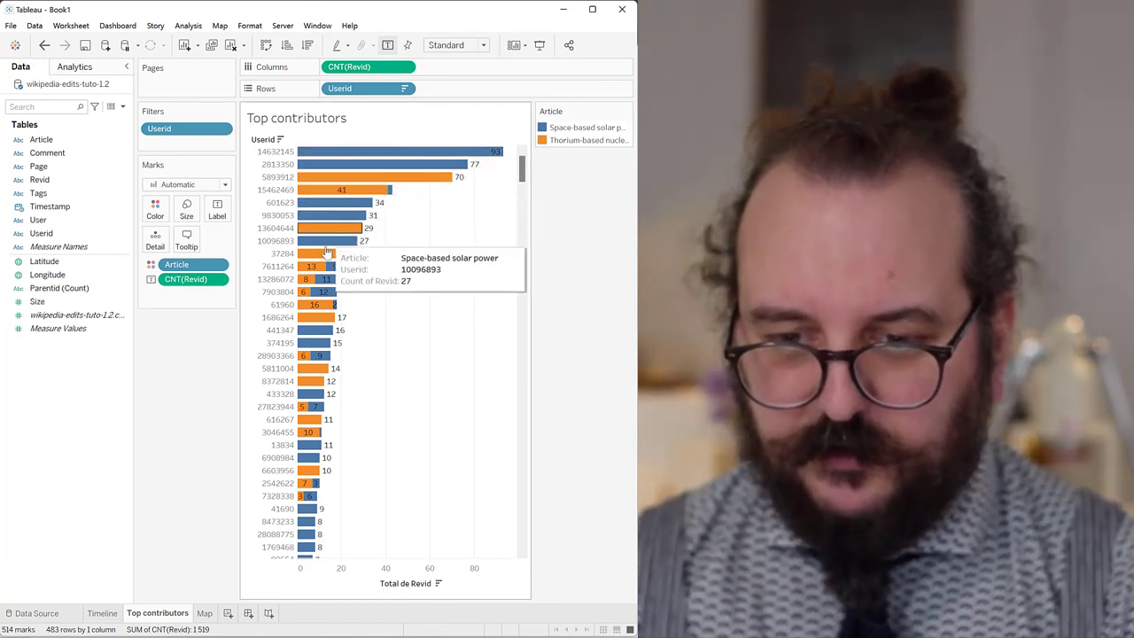
mouse_move(319, 282)
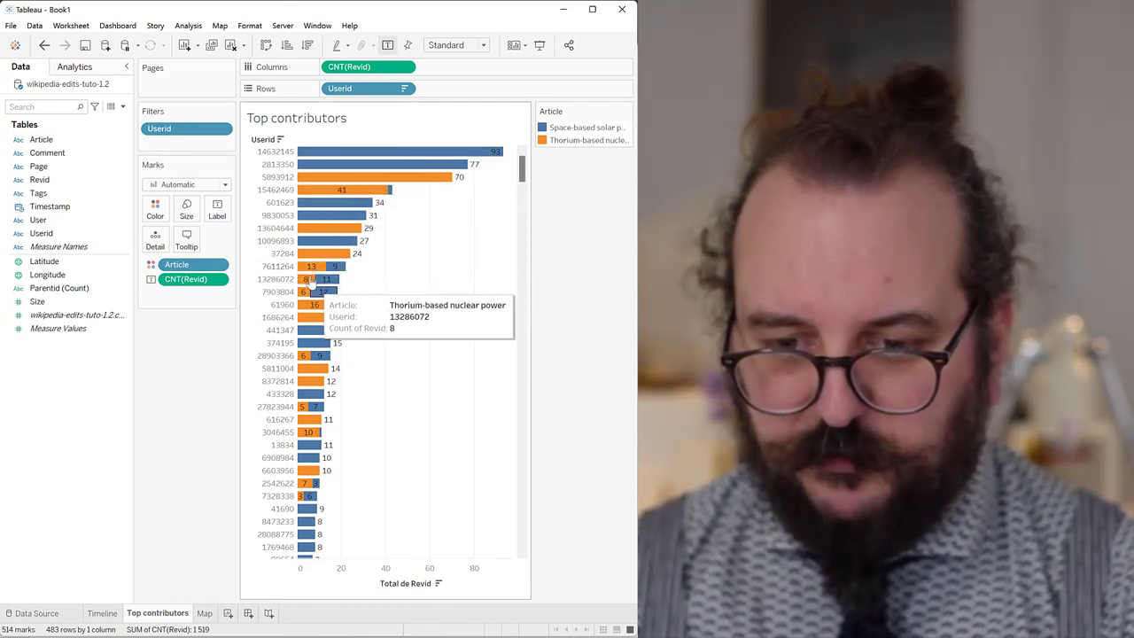
left_click(205, 613)
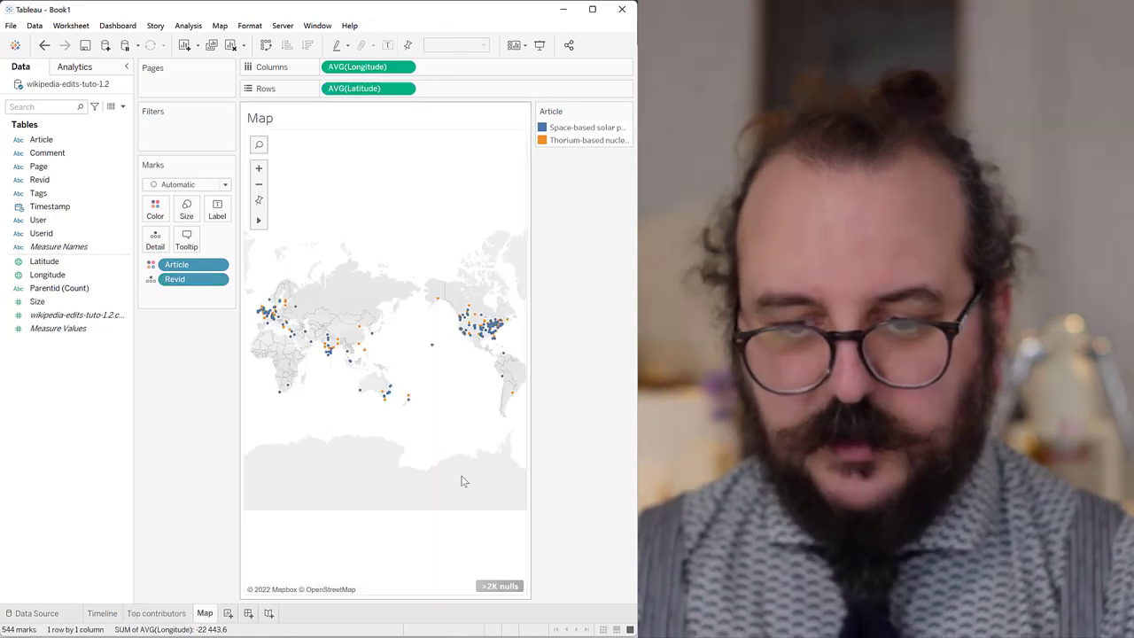